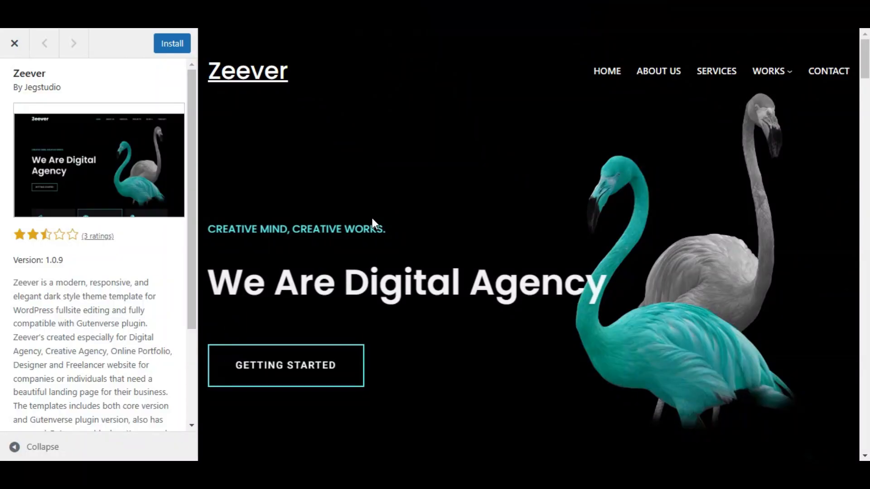
Open the live site from Visit Site in a new tab and browse its Sample Page
scroll("down", 3)
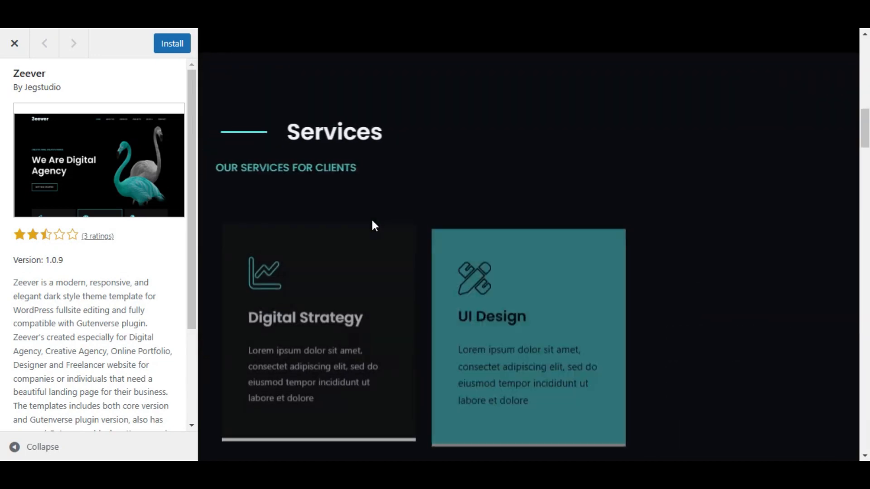
scroll("down", 3)
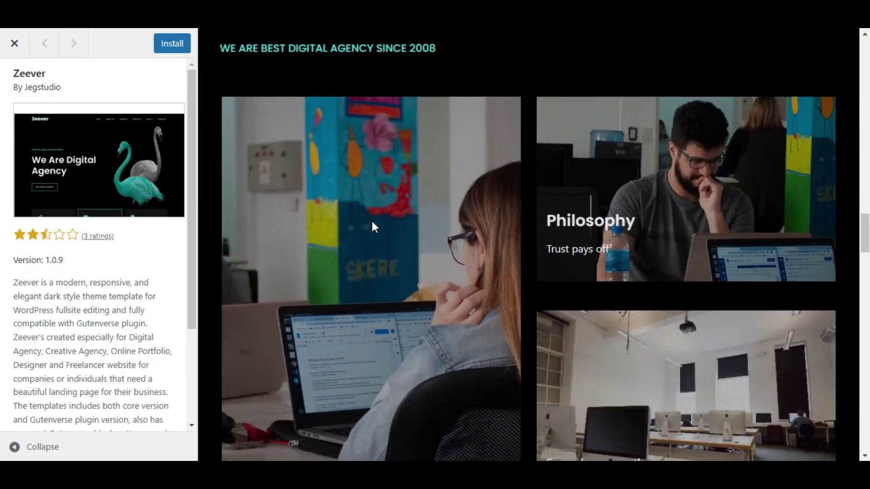
scroll("down", 3)
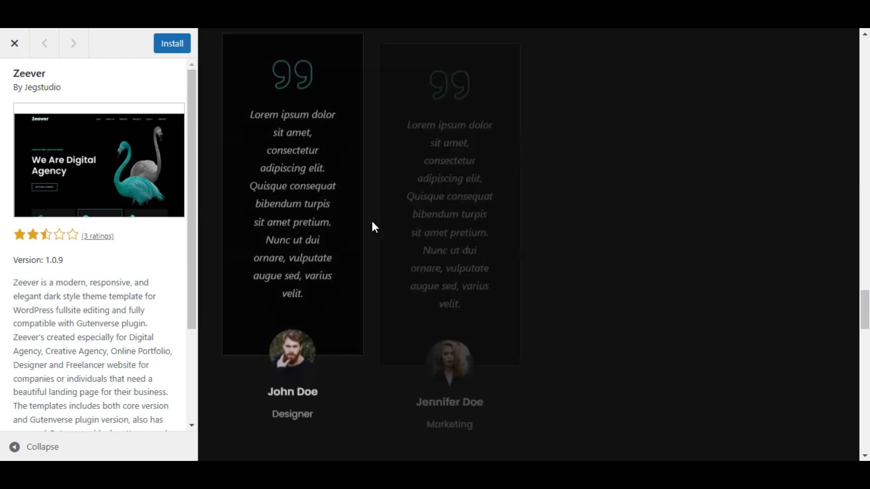
scroll("down", 3)
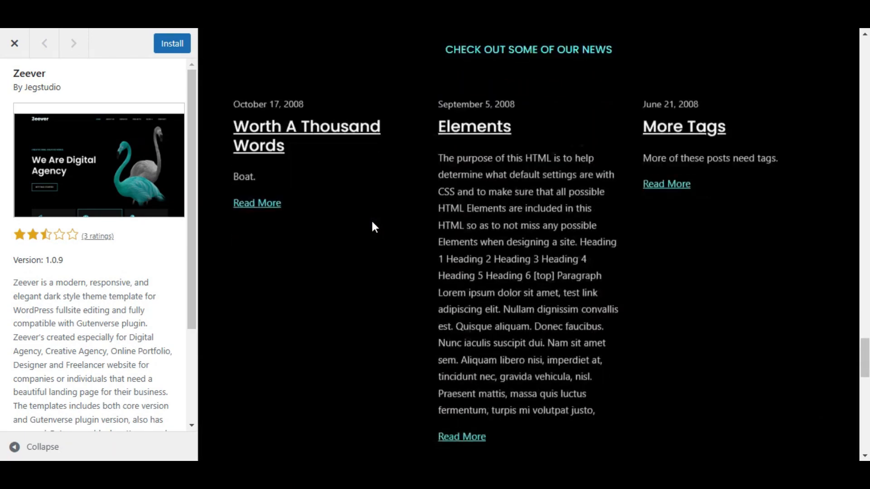
scroll("down", 3)
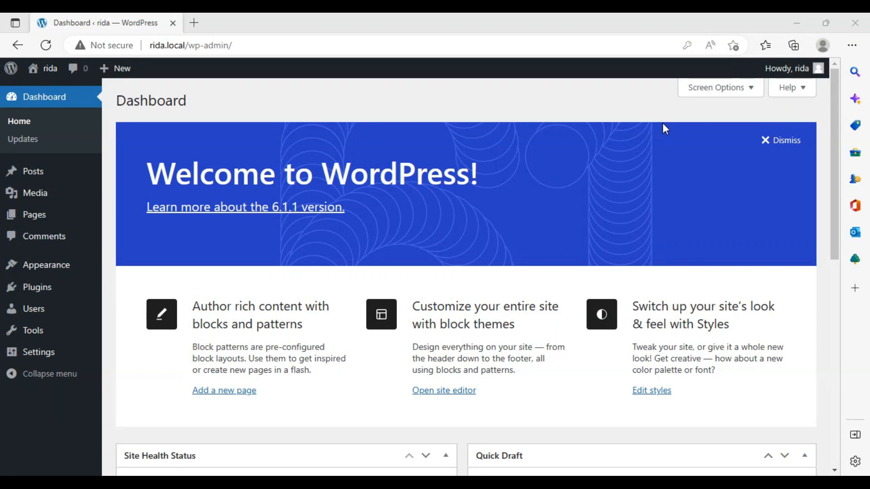
mouse_move(562, 148)
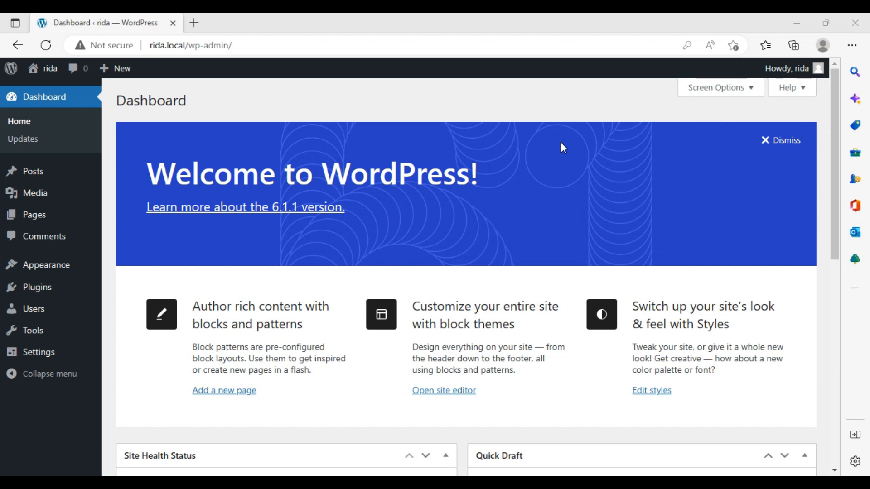
mouse_move(489, 141)
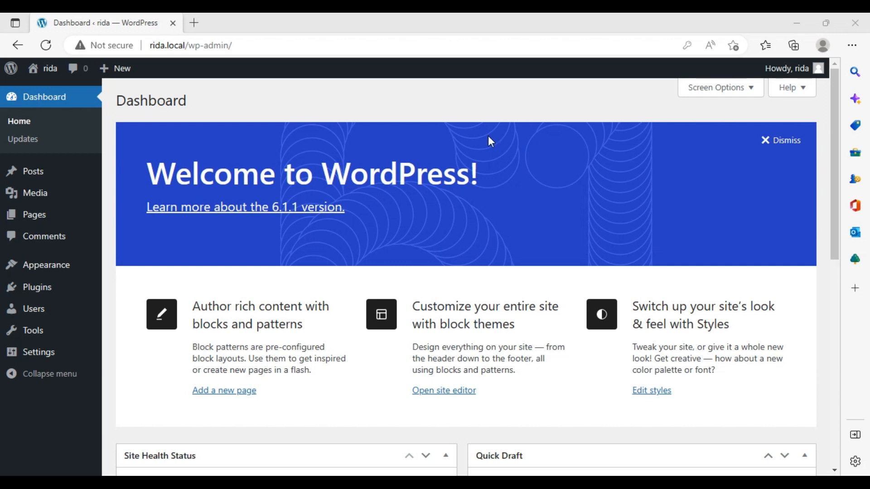
mouse_move(55, 161)
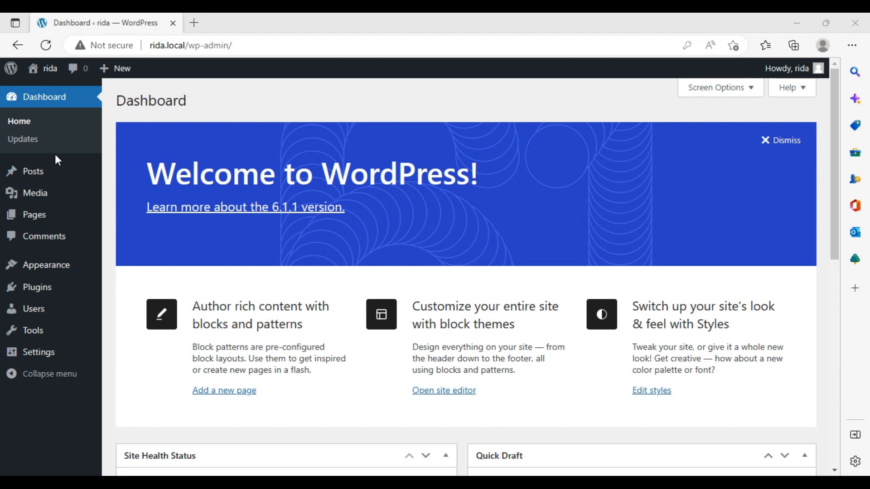
mouse_move(50, 69)
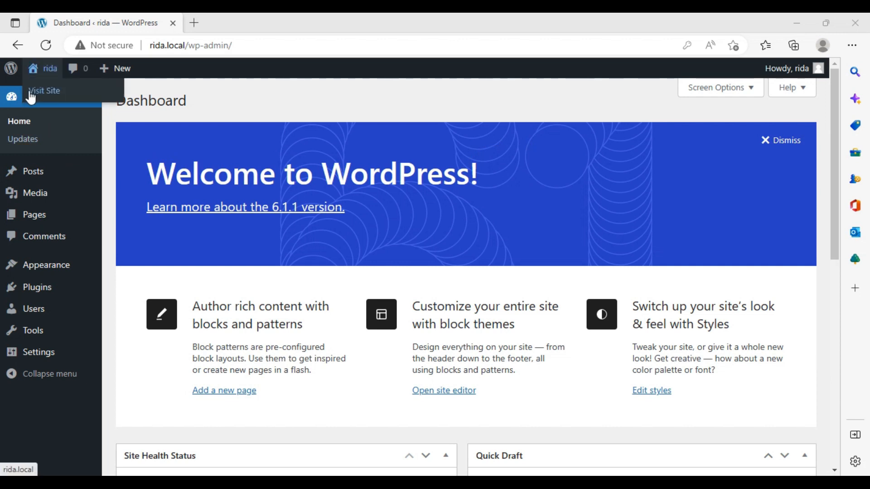
right_click(43, 91)
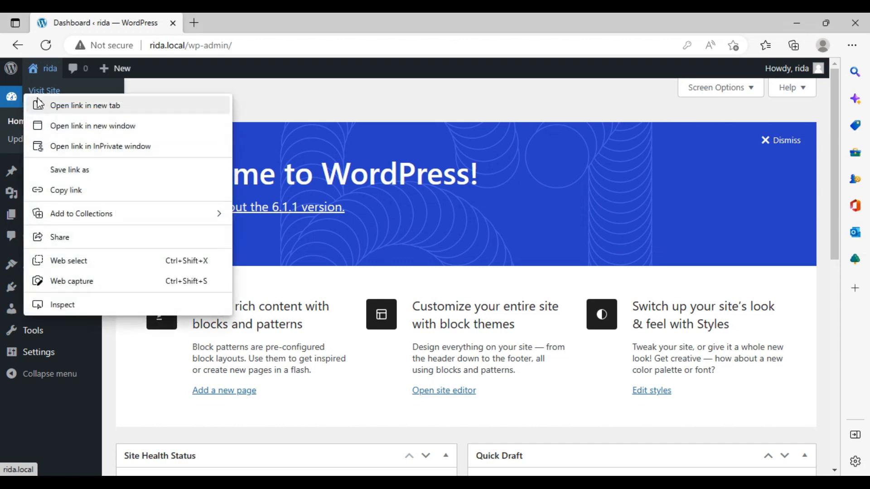
left_click(85, 106)
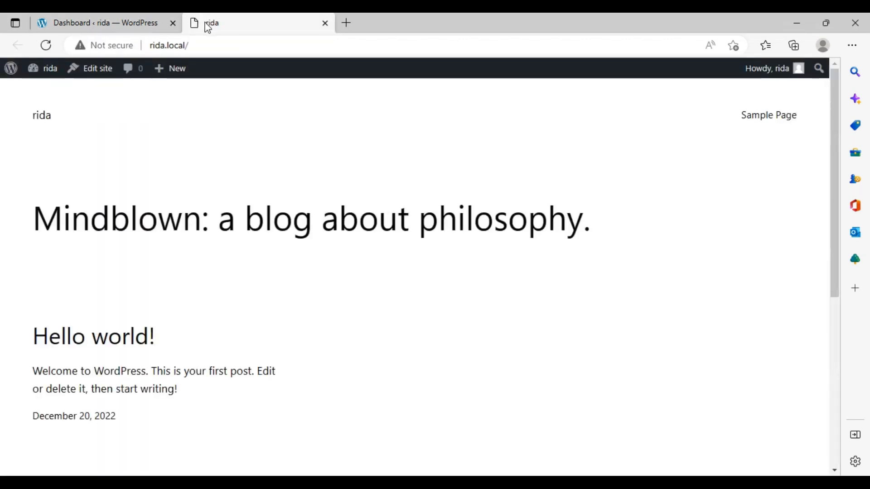
scroll("down", 3)
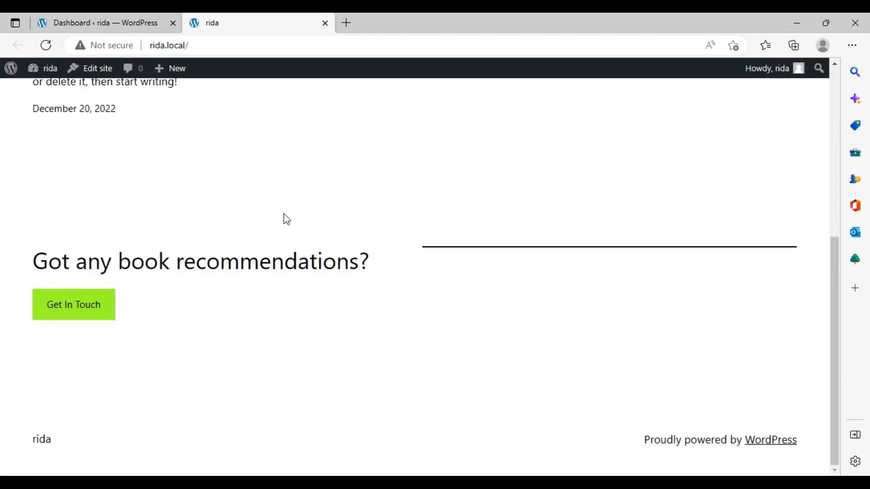
scroll("up", 3)
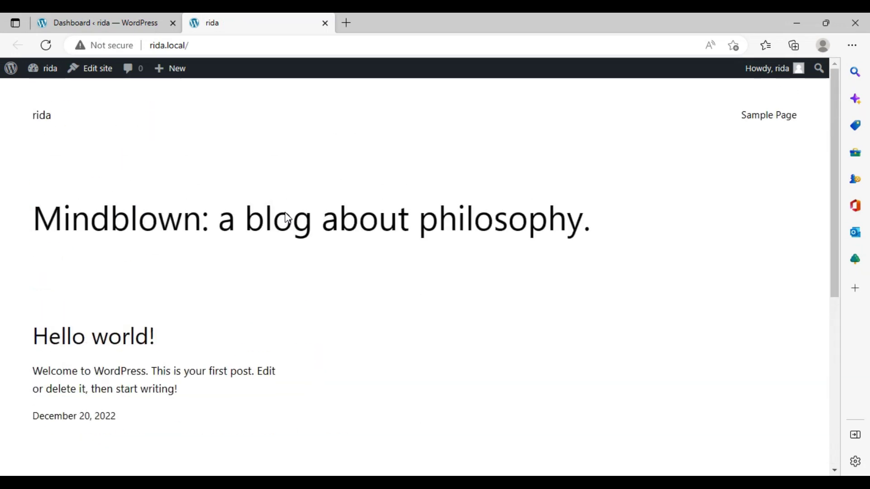
left_click(768, 114)
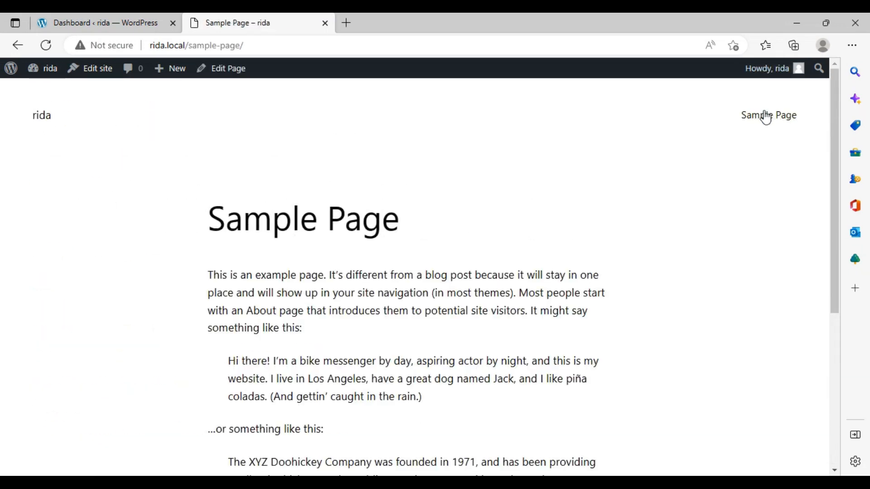
scroll("down", 3)
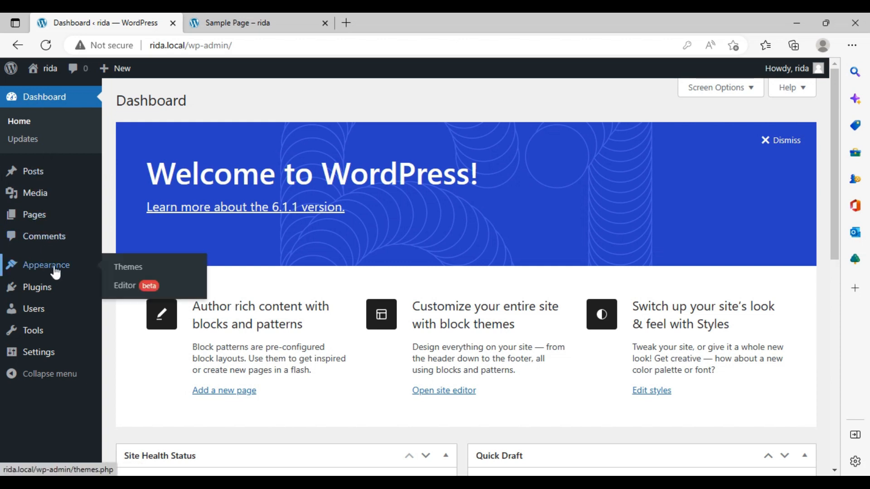
Go to Appearance > Themes and Add New to browse the theme library
left_click(128, 267)
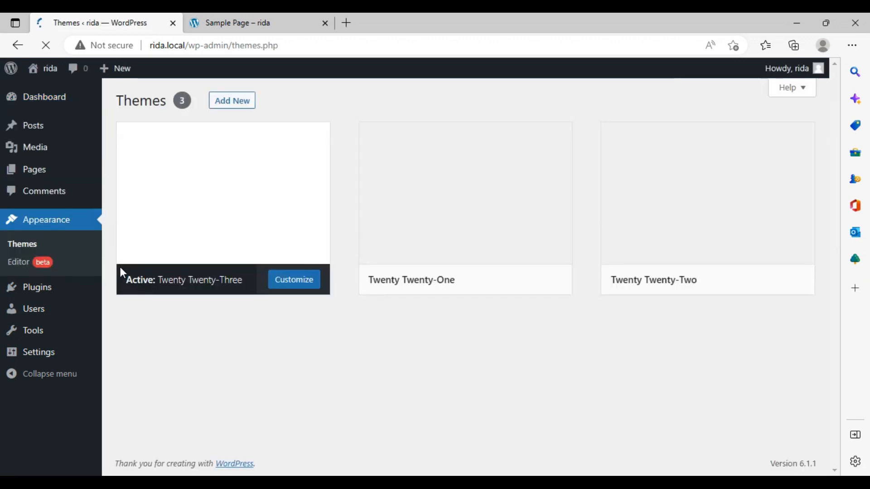
left_click(232, 100)
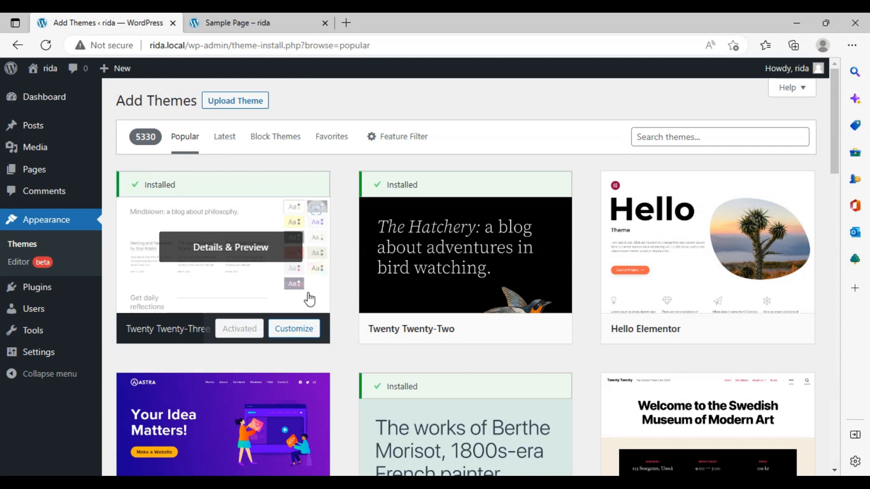
scroll("down", 3)
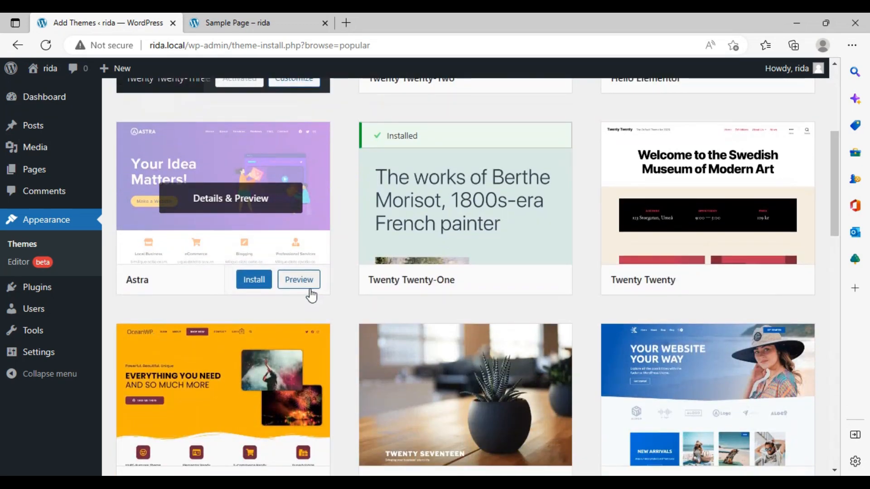
Preview the Astra theme, scroll through it, and close the preview
left_click(299, 279)
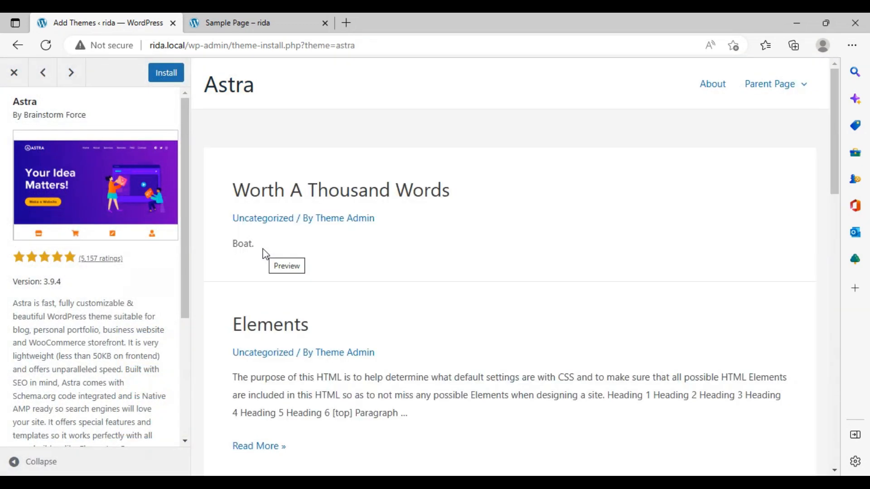
scroll("down", 3)
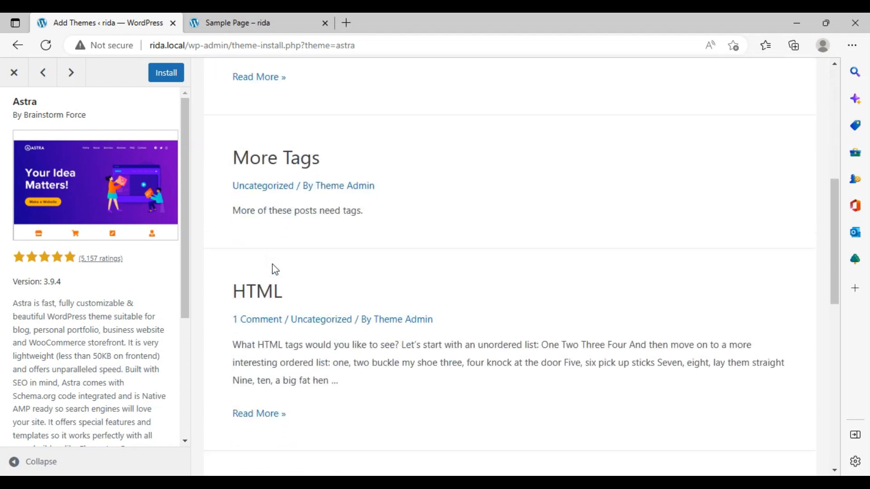
scroll("down", 3)
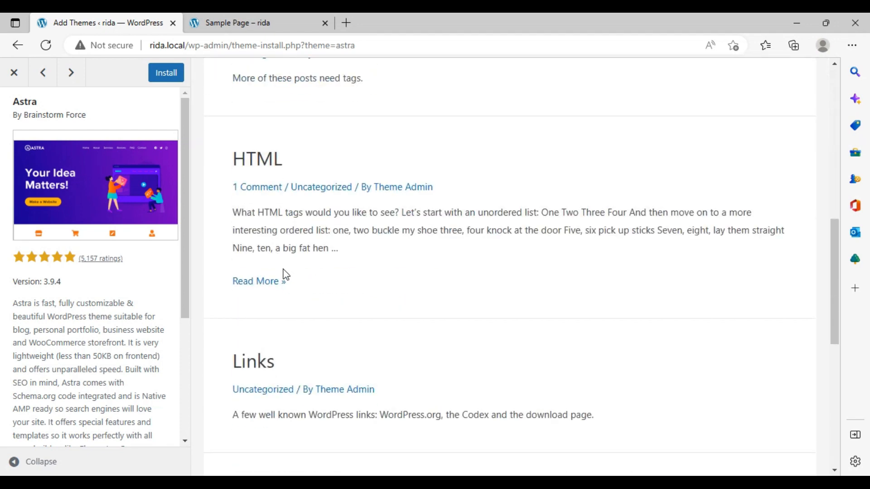
mouse_move(5, 67)
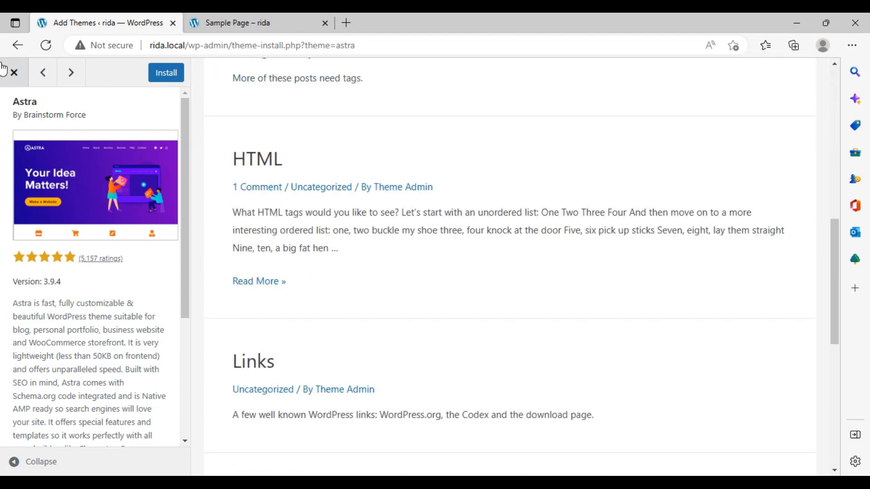
left_click(13, 72)
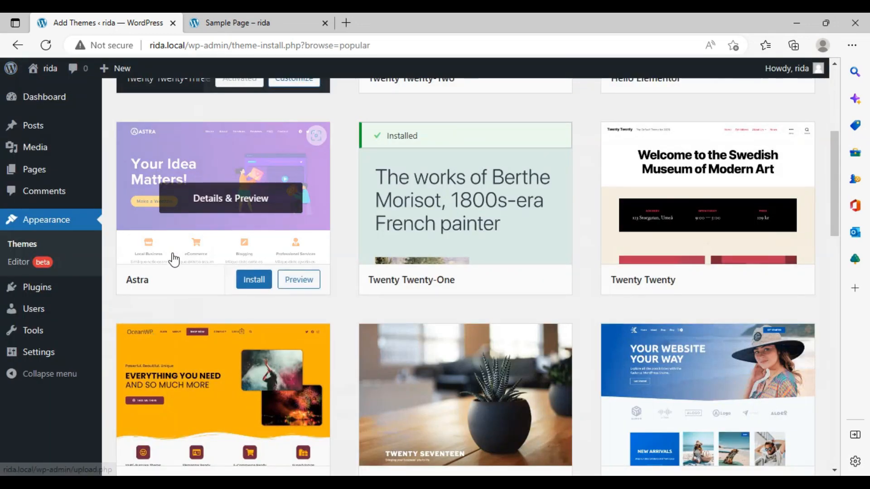
scroll("up", 3)
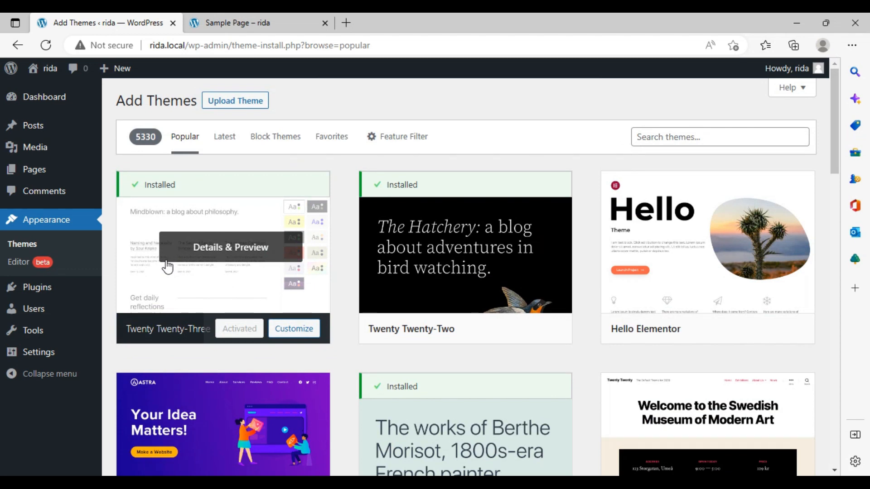
Open and scroll the Online Food Delivery preview, then close it
left_click(719, 137)
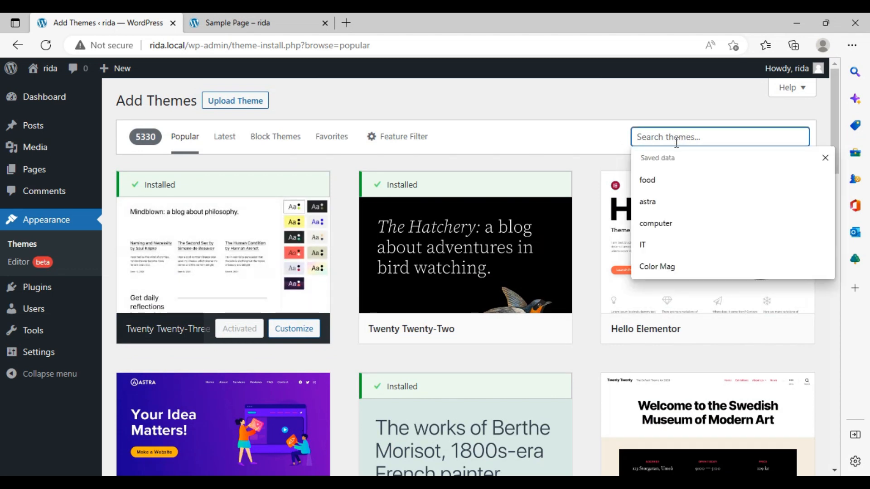
left_click(647, 180)
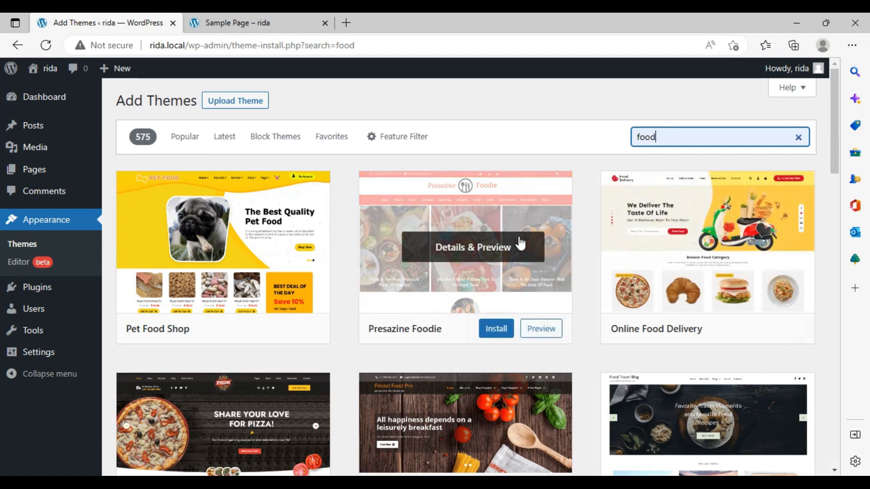
mouse_move(627, 238)
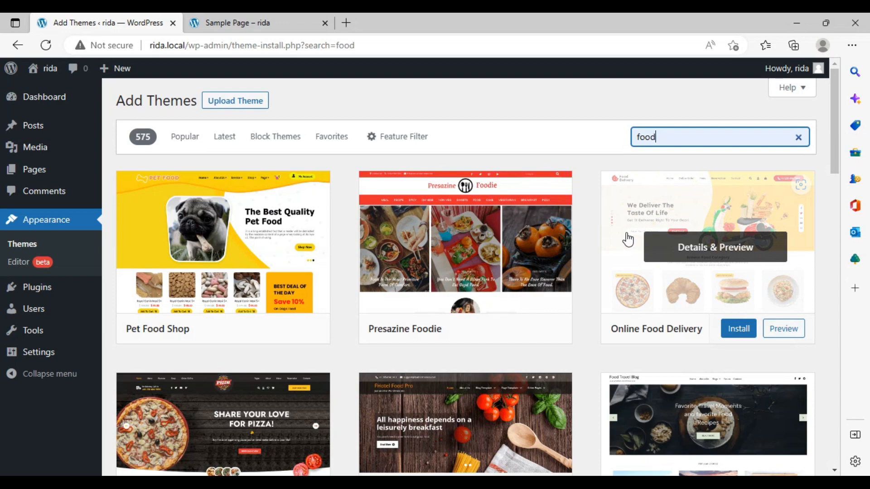
mouse_move(621, 238)
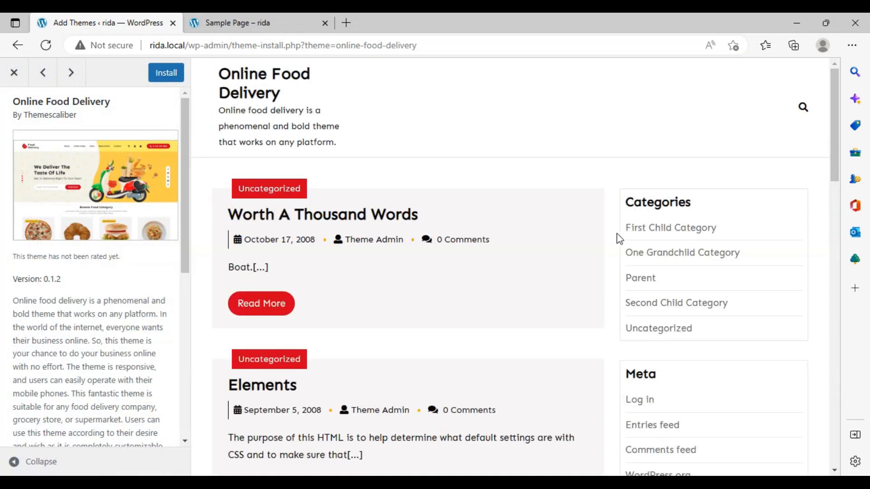
scroll("down", 3)
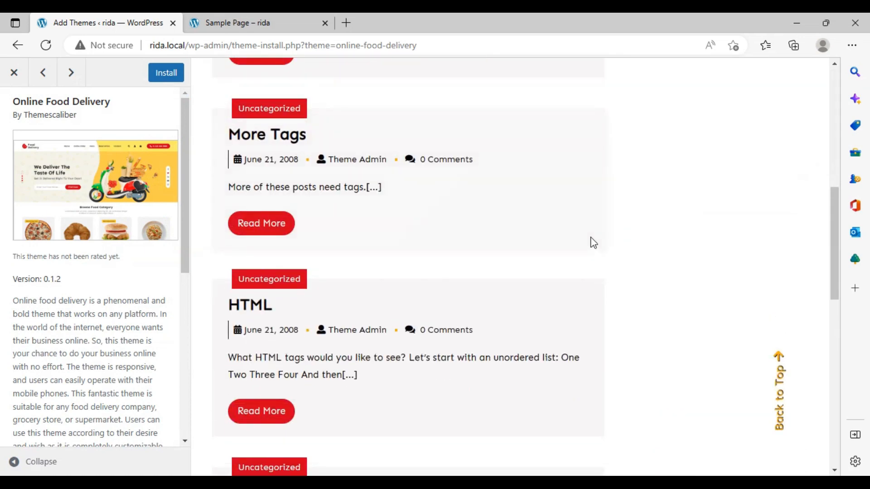
left_click(14, 72)
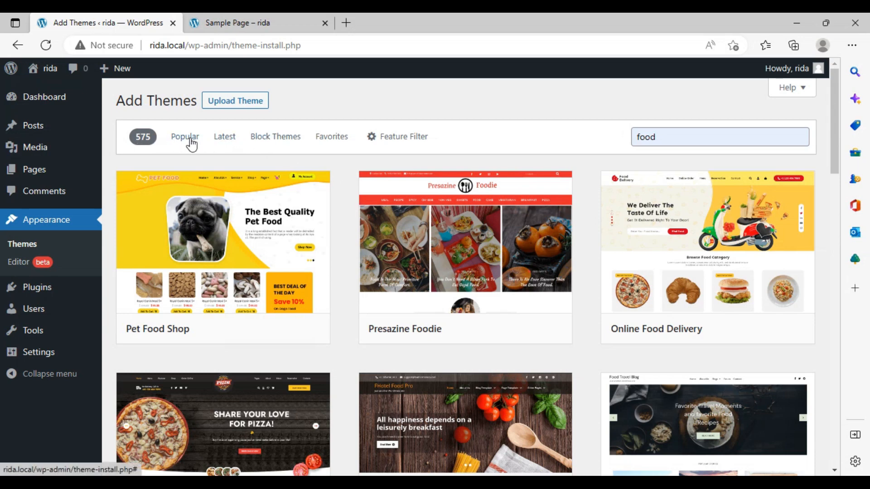
mouse_move(275, 137)
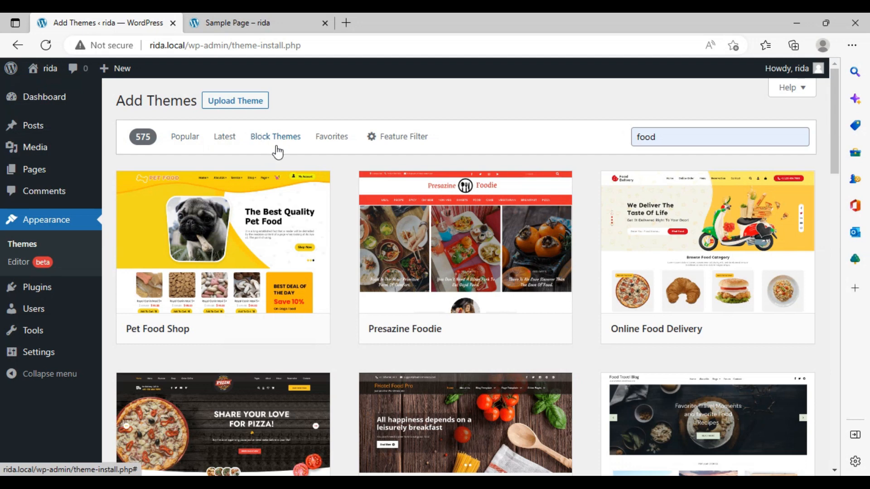
mouse_move(385, 144)
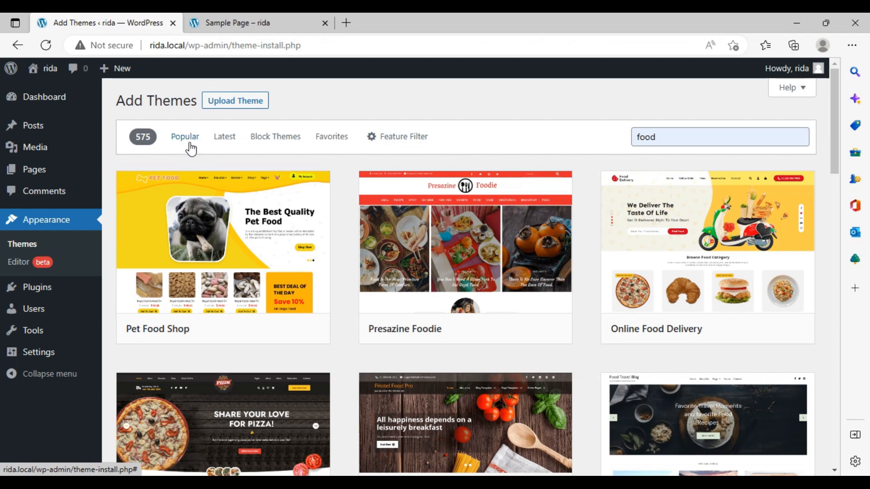
Switch to the Popular tab and scroll down to themes like Phlox and Flavita
left_click(185, 136)
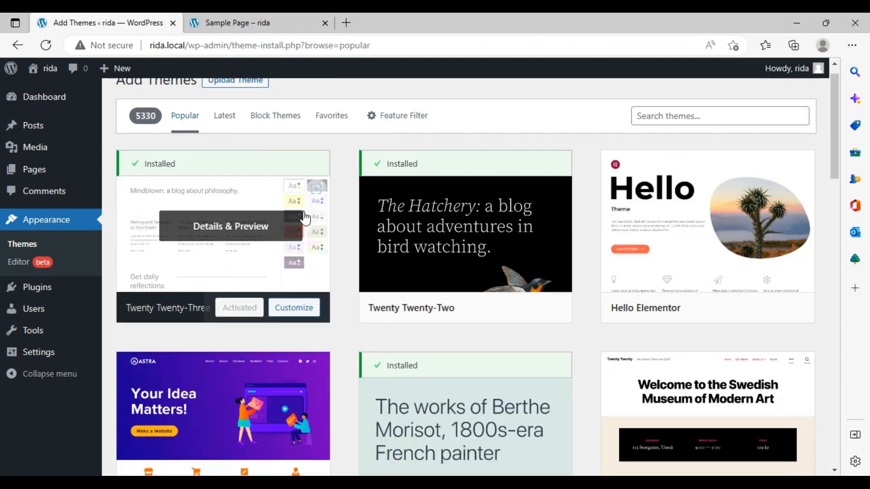
scroll("down", 3)
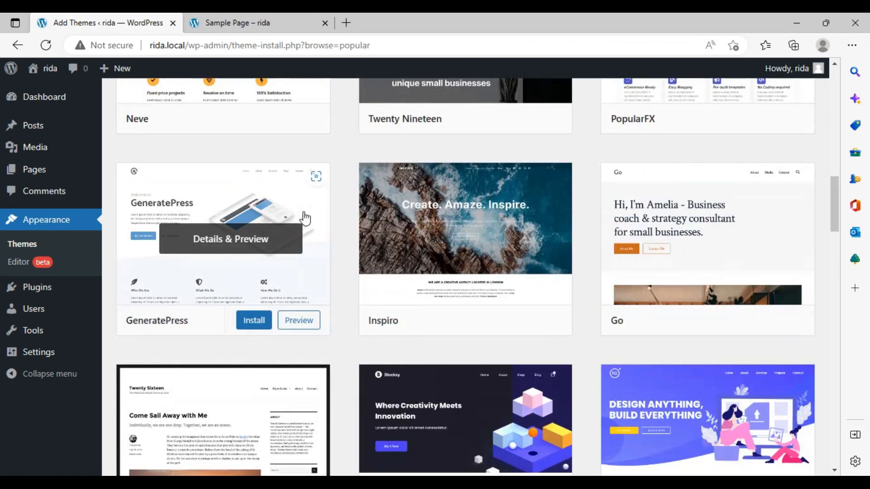
scroll("down", 3)
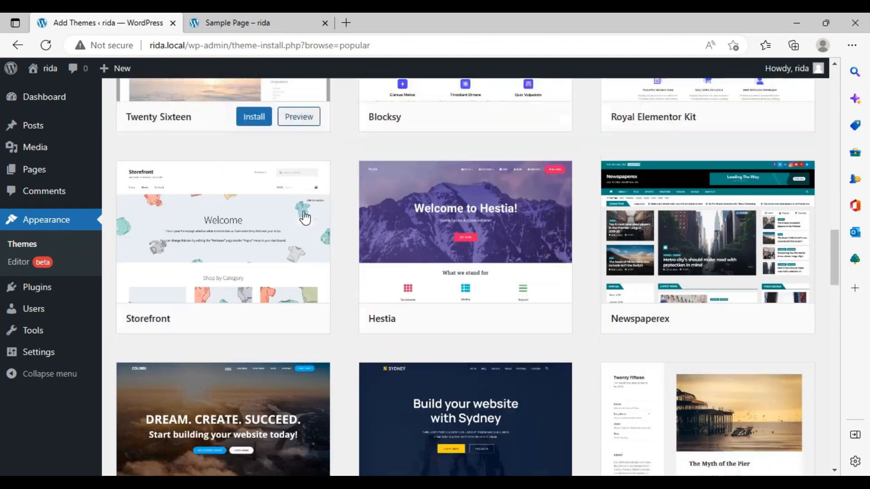
scroll("down", 3)
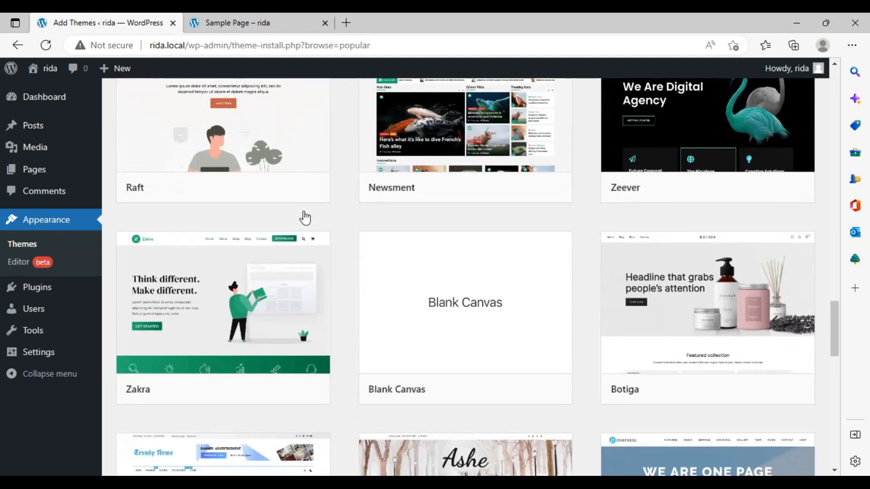
scroll("down", 3)
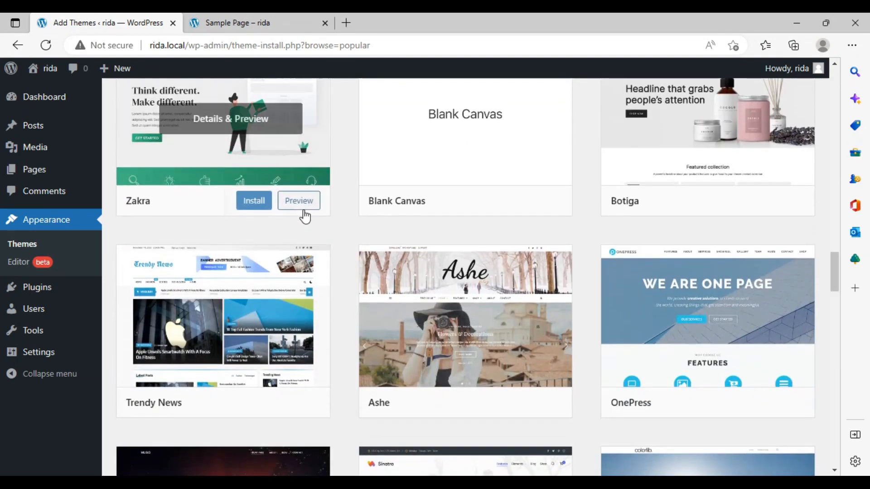
scroll("down", 3)
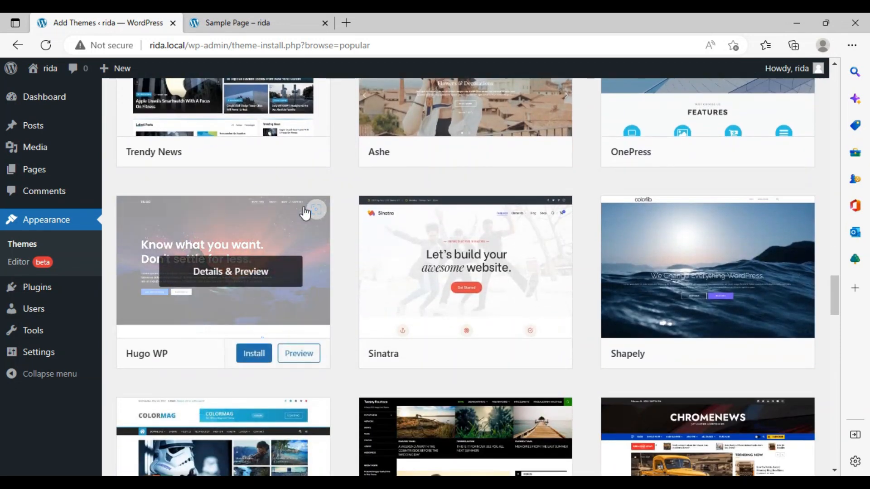
scroll("down", 3)
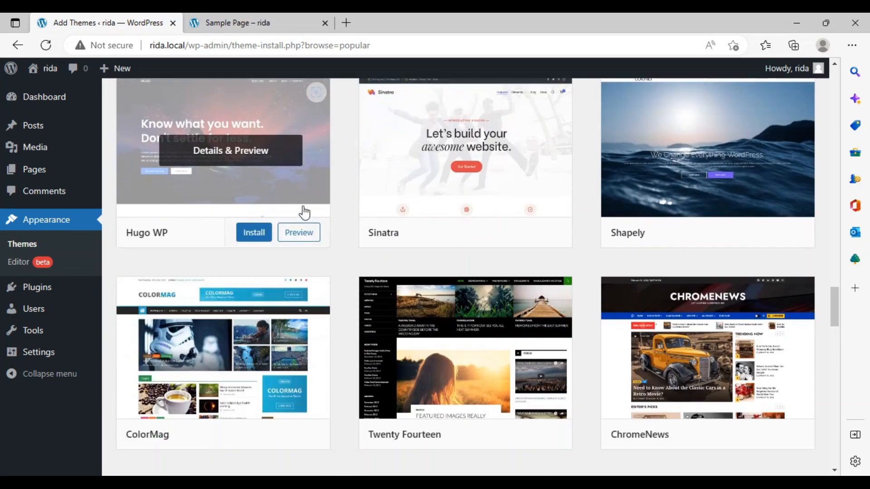
scroll("down", 3)
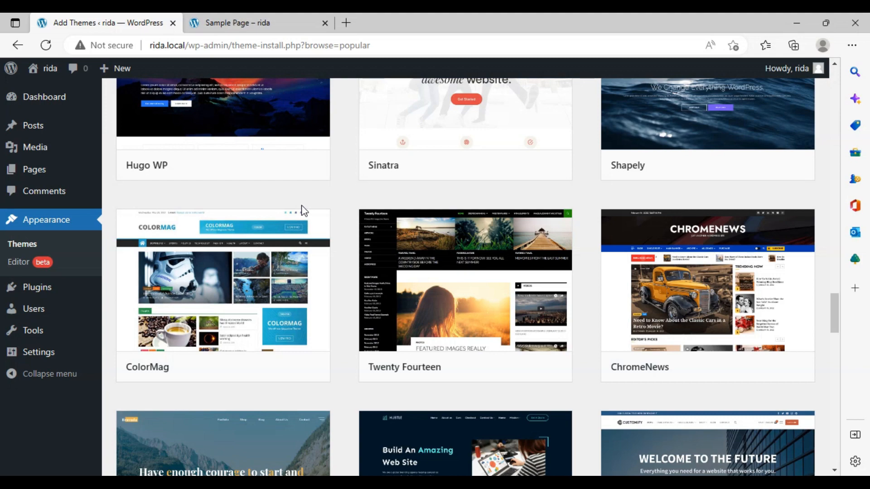
scroll("down", 3)
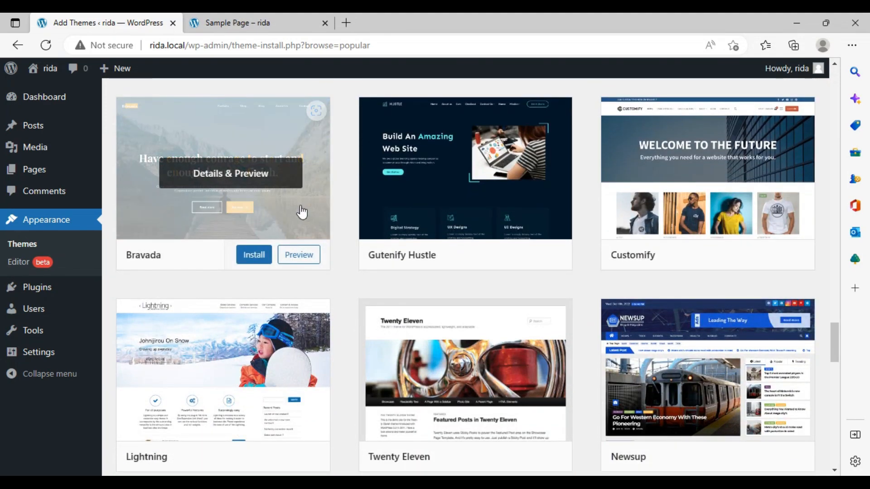
mouse_move(299, 212)
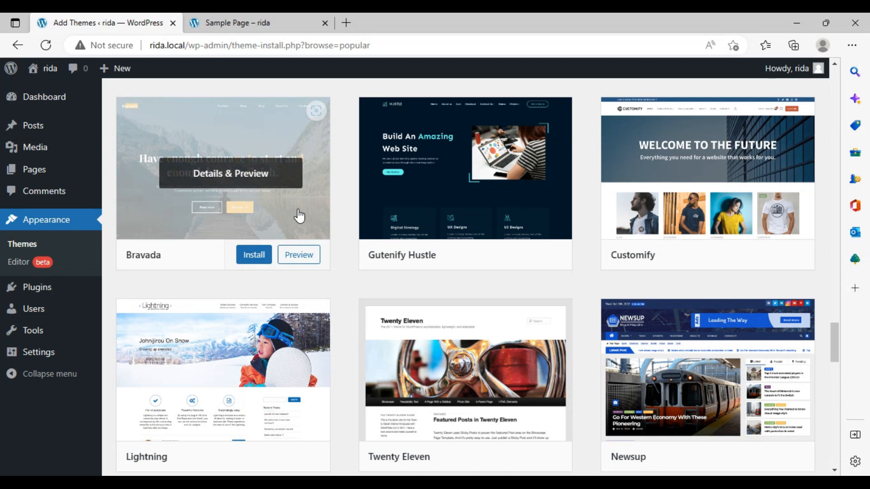
mouse_move(394, 200)
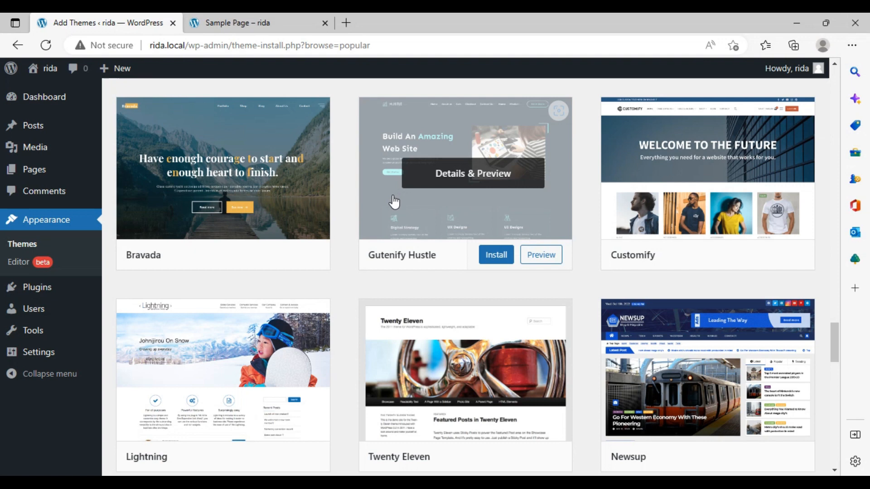
mouse_move(392, 203)
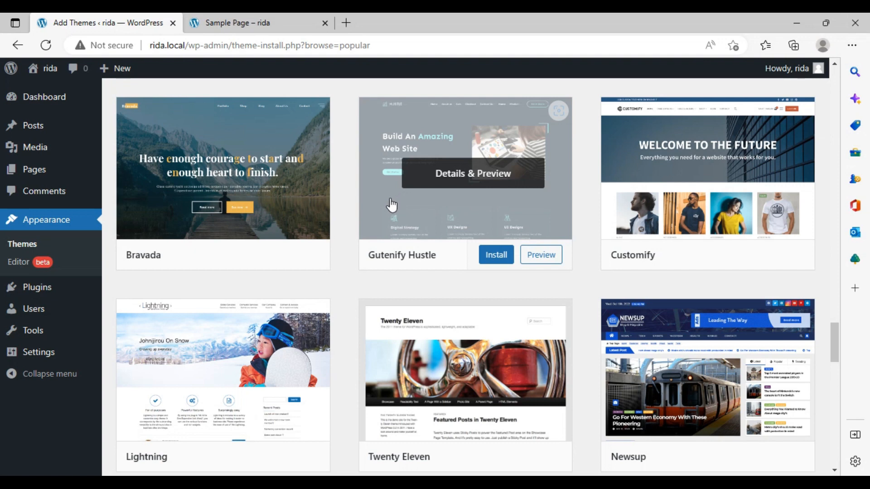
mouse_move(381, 218)
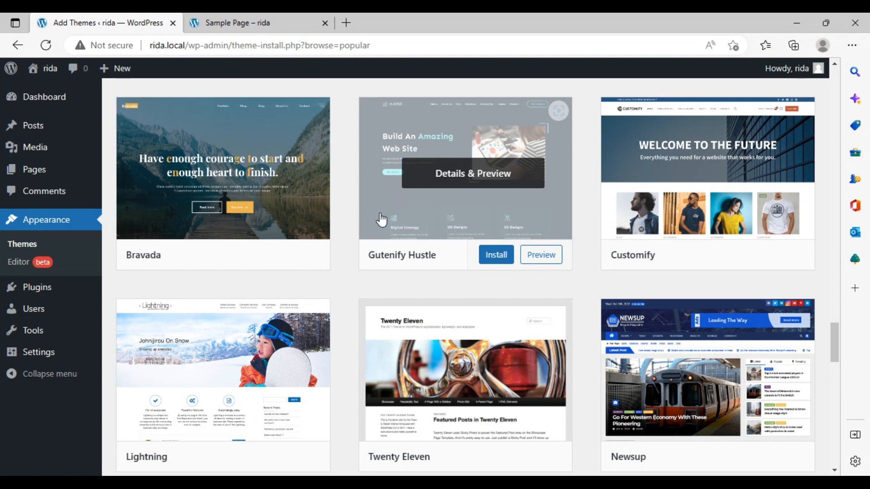
mouse_move(378, 223)
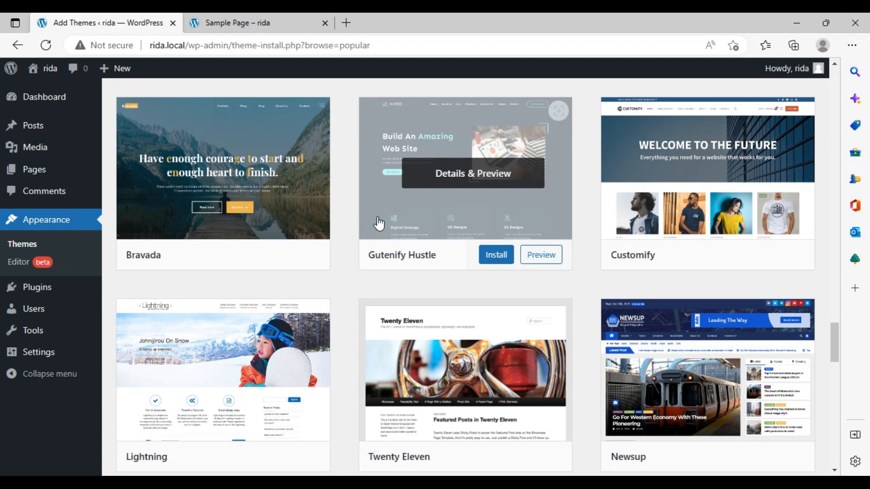
scroll("down", 3)
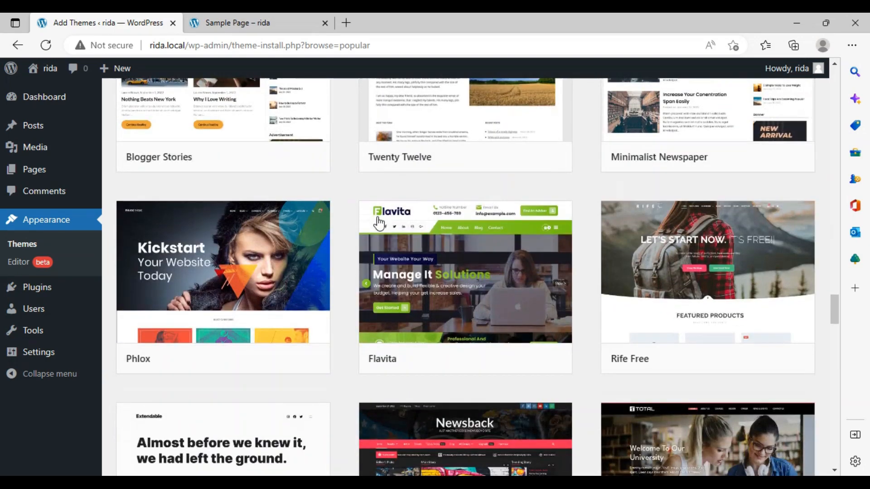
mouse_move(222, 263)
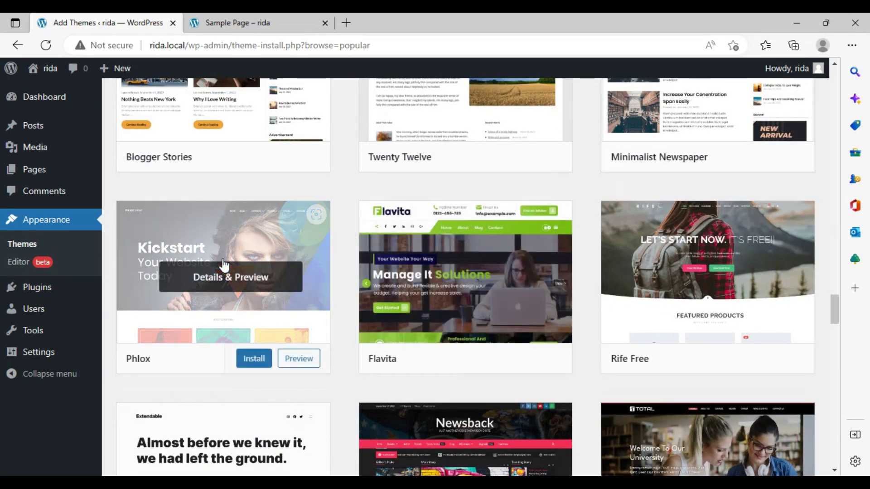
left_click(230, 277)
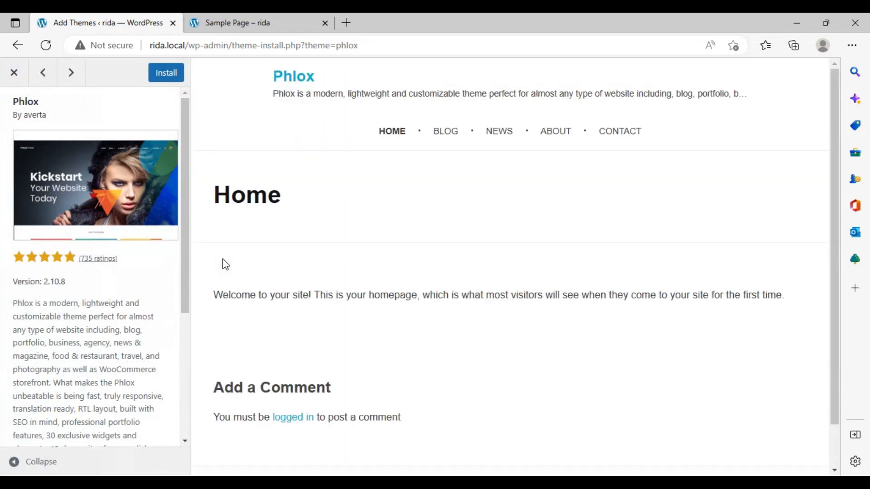
mouse_move(194, 182)
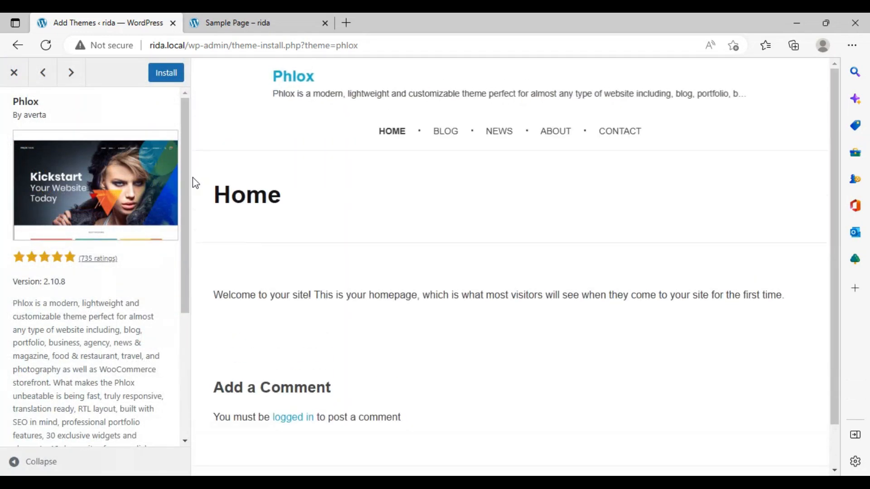
left_click(14, 72)
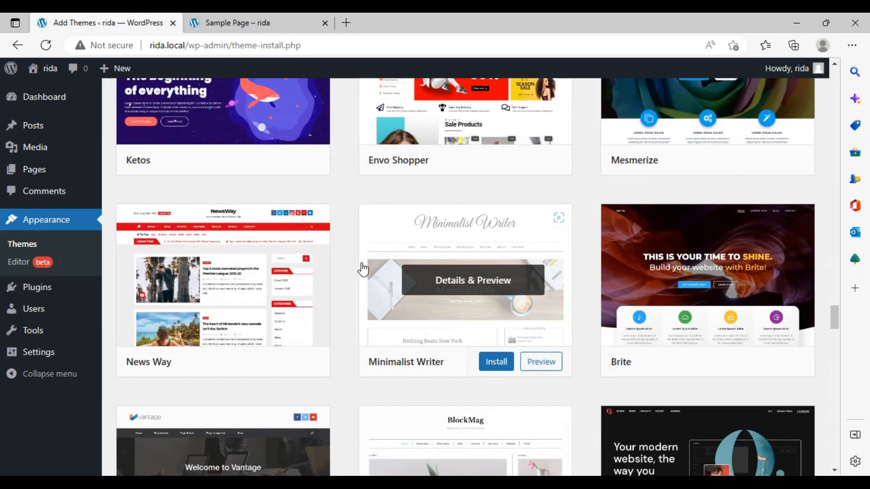
Scroll the Intrace theme demo down through its pages and back to the top
left_click(472, 280)
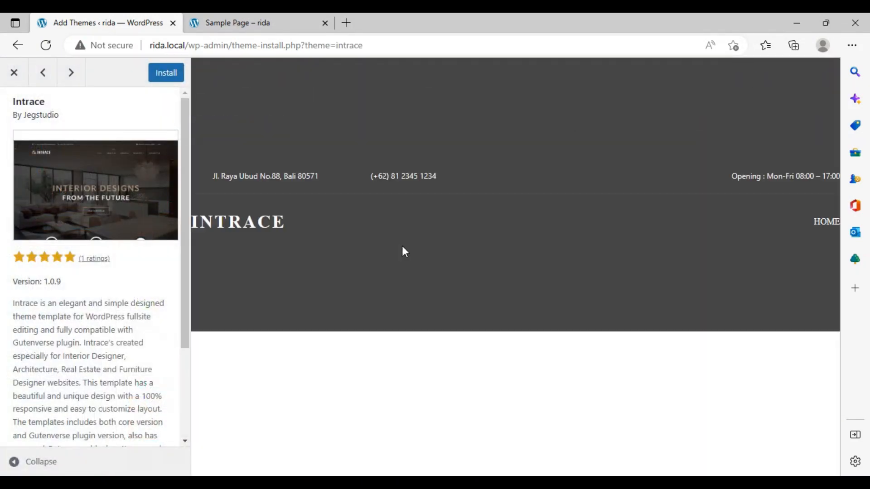
scroll("down", 3)
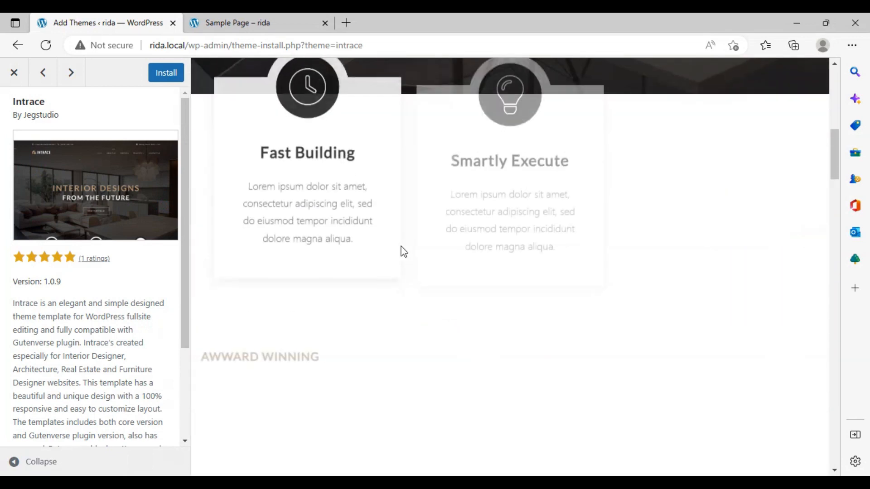
scroll("up", 3)
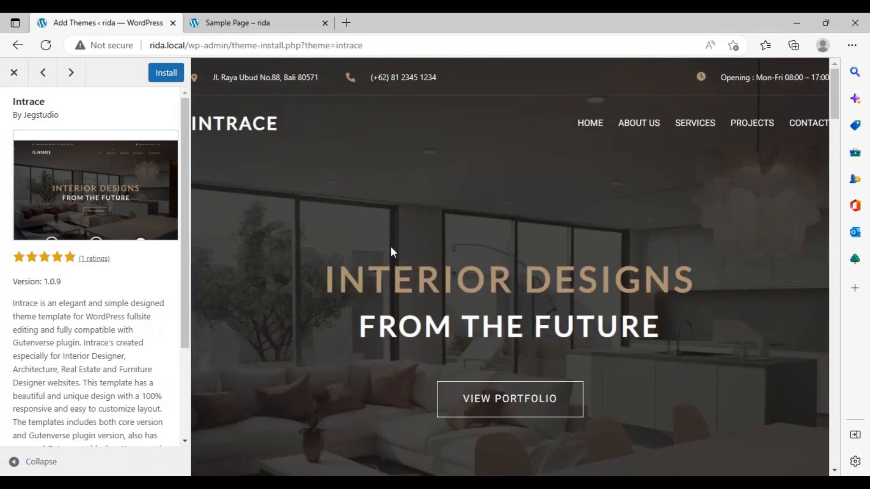
mouse_move(383, 255)
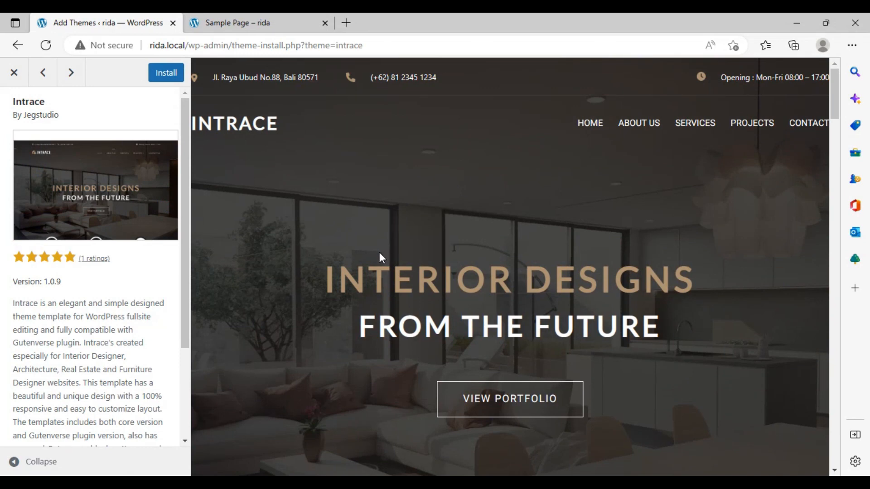
scroll("down", 3)
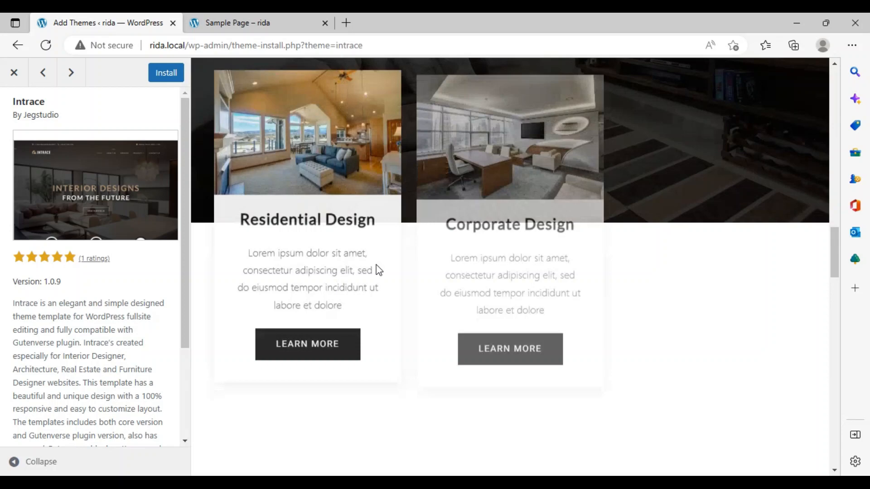
scroll("down", 3)
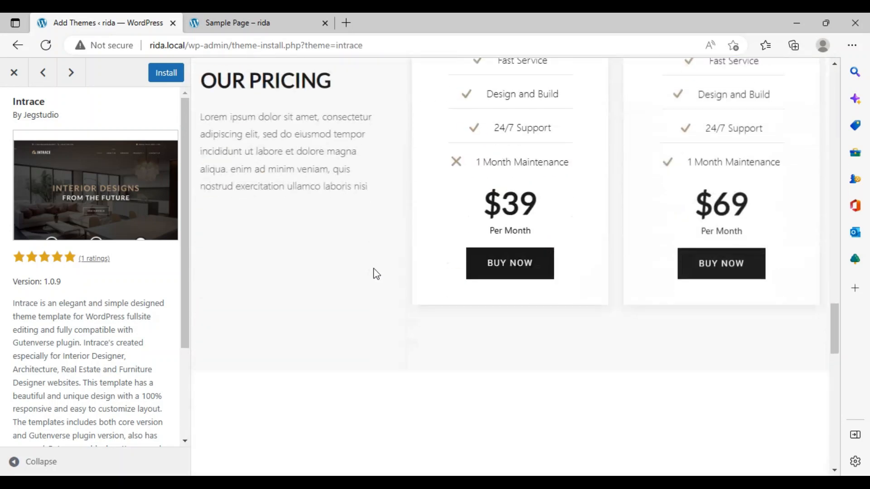
scroll("down", 3)
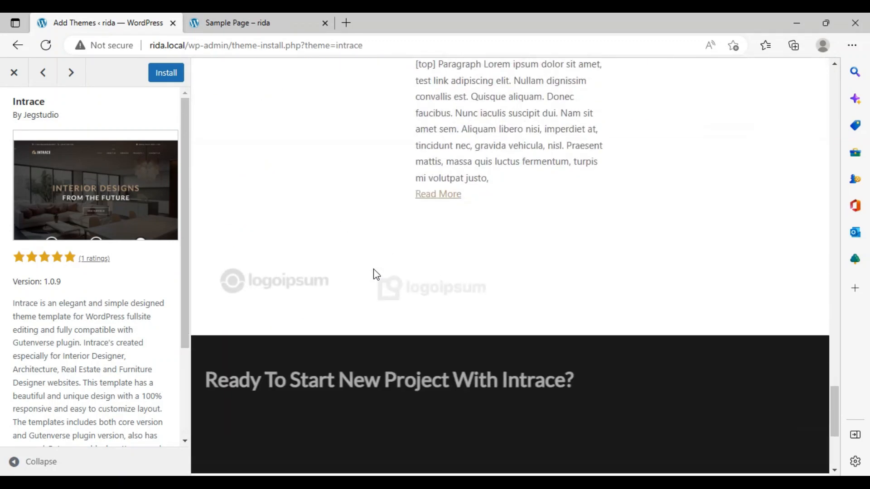
scroll("up", 3)
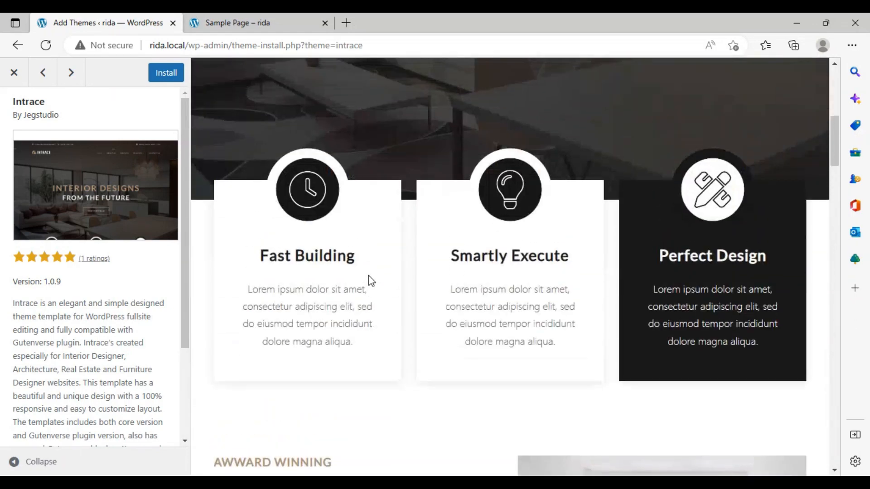
scroll("up", 3)
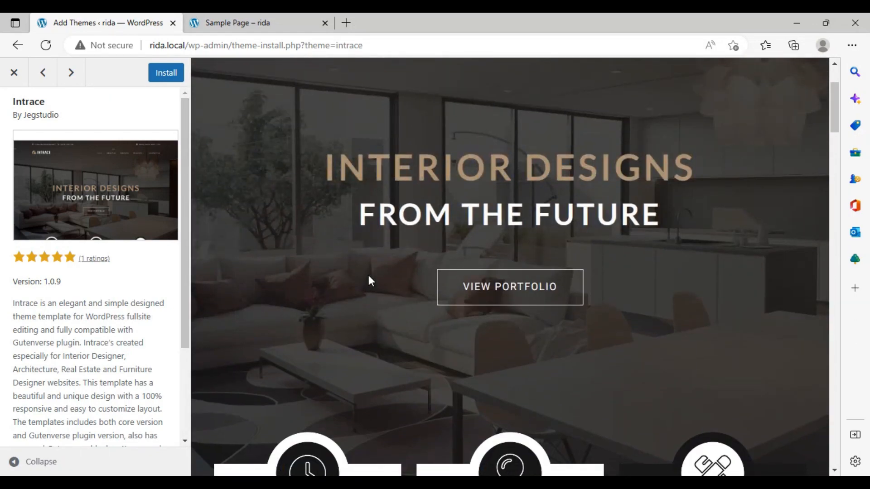
scroll("up", 3)
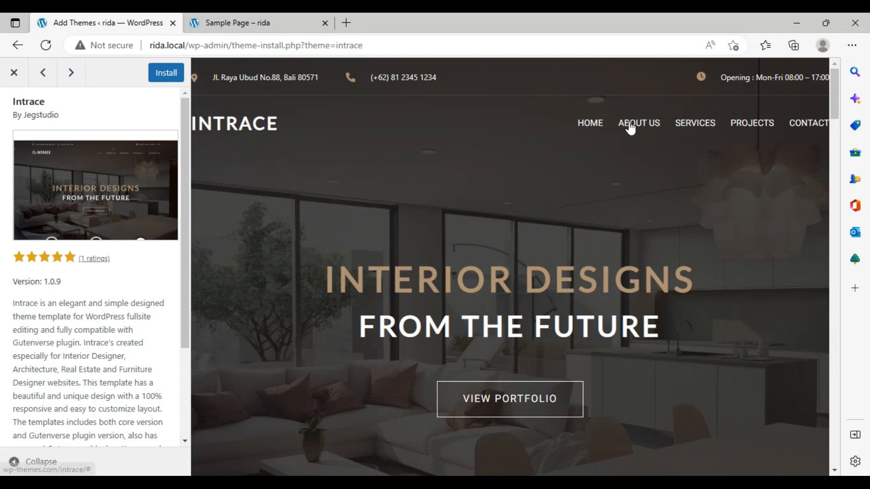
mouse_move(704, 139)
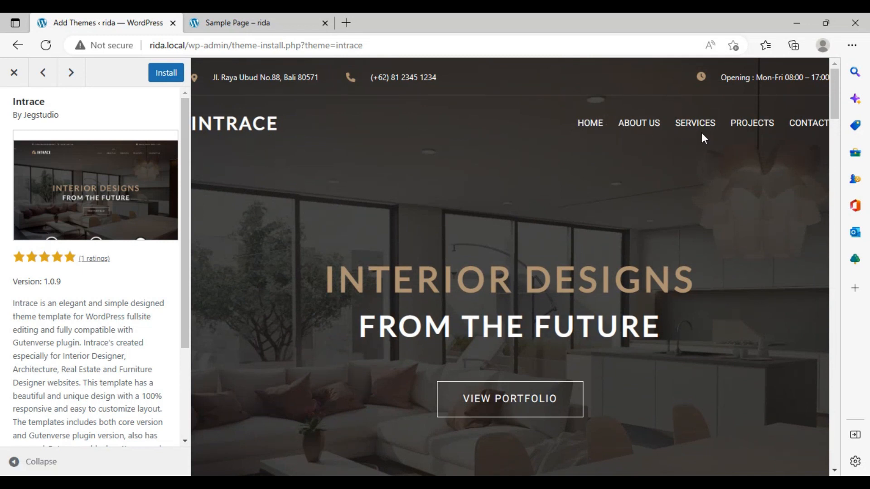
mouse_move(856, 99)
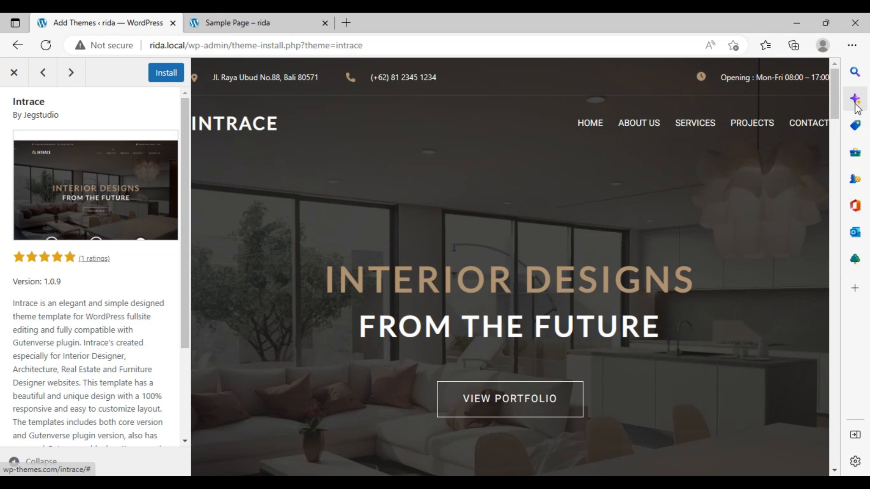
mouse_move(462, 311)
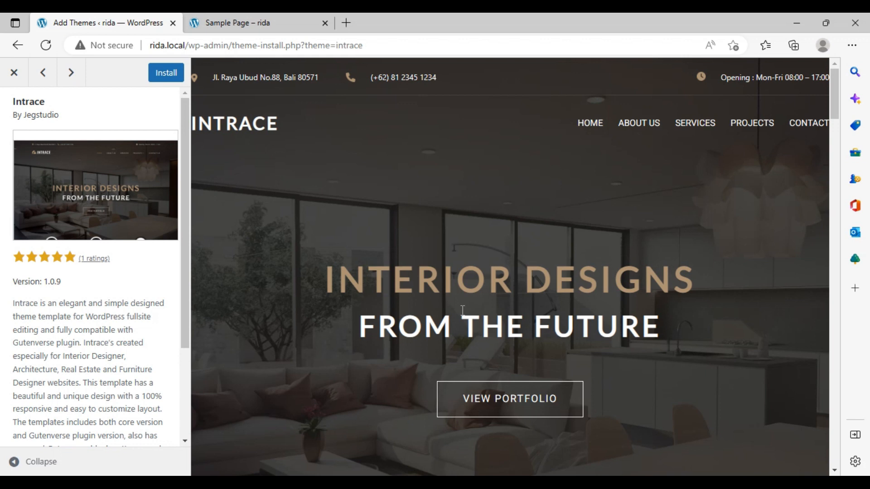
mouse_move(335, 356)
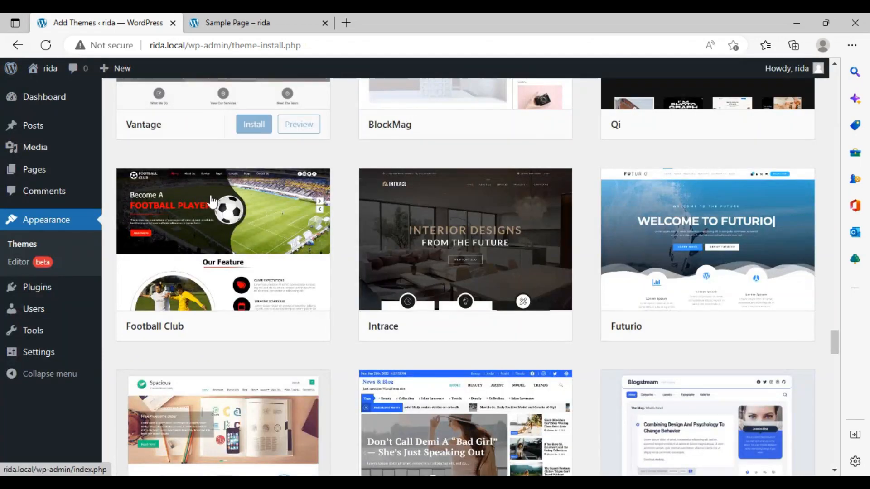
scroll("down", 3)
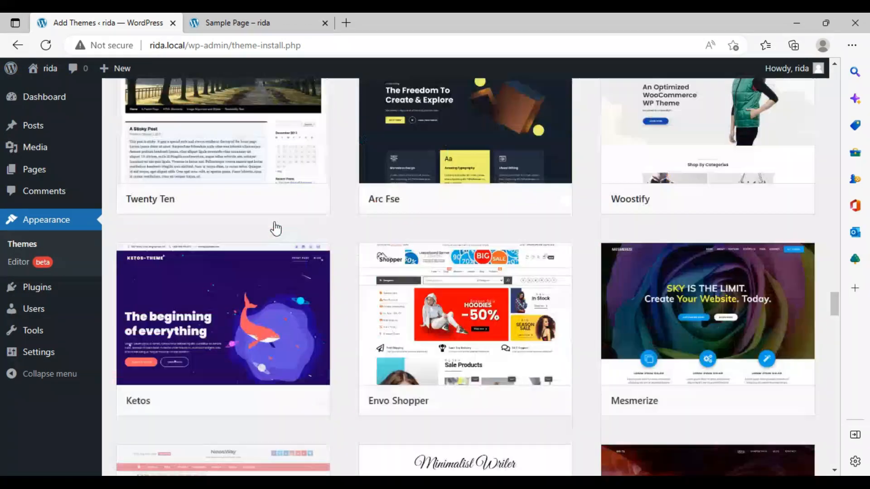
scroll("down", 3)
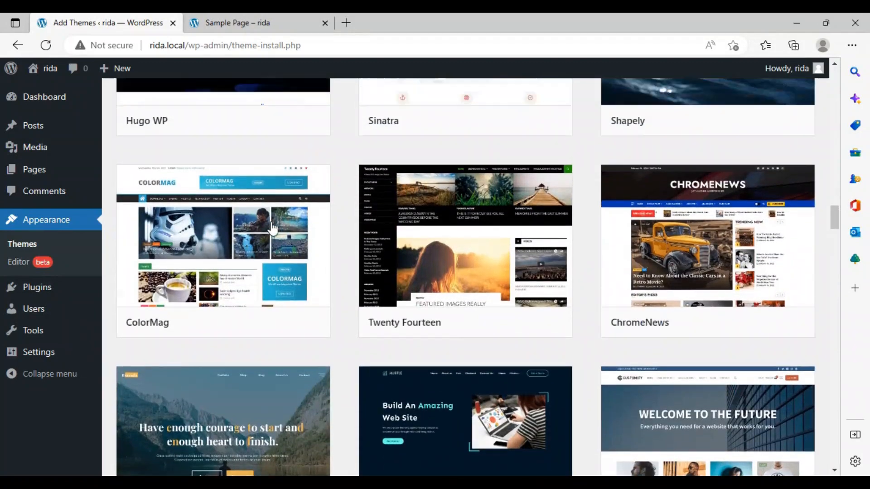
scroll("up", 3)
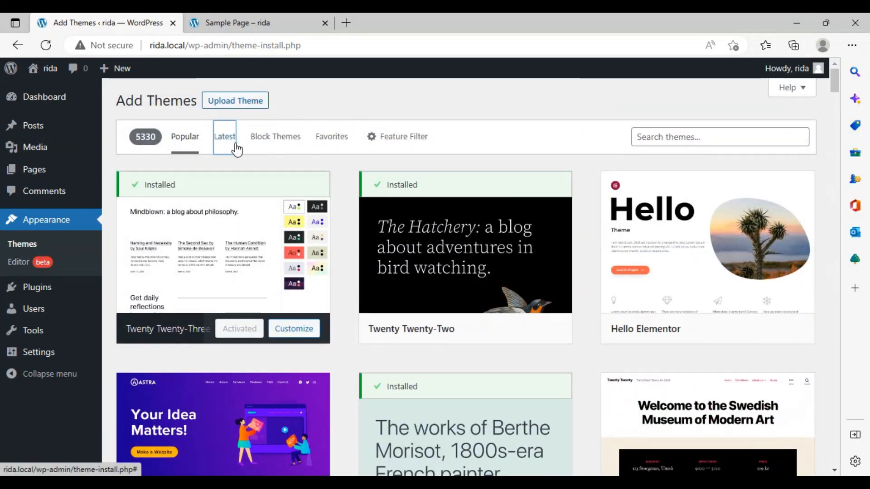
Show the Latest themes, then preview and close Night Club
left_click(224, 137)
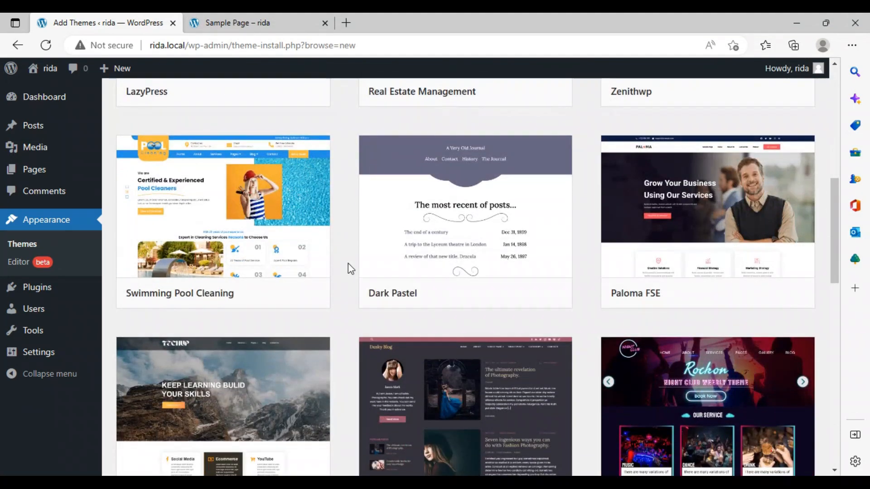
scroll("down", 3)
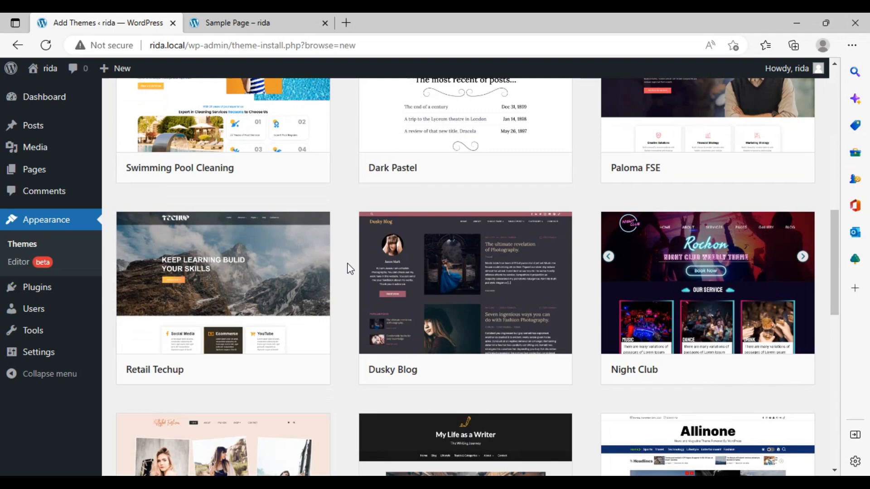
left_click(706, 283)
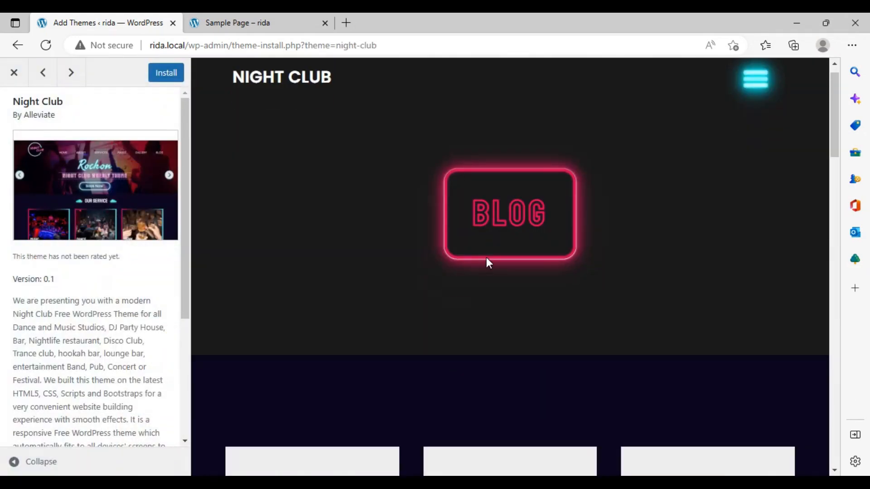
scroll("down", 3)
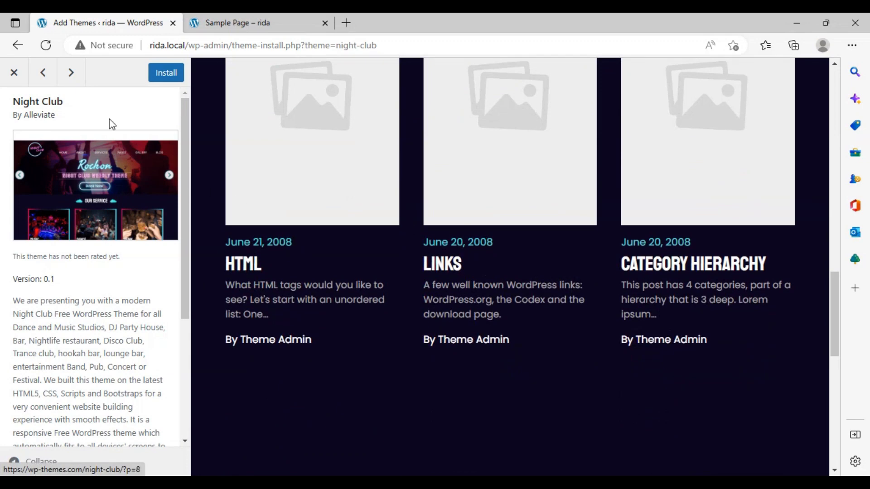
left_click(13, 72)
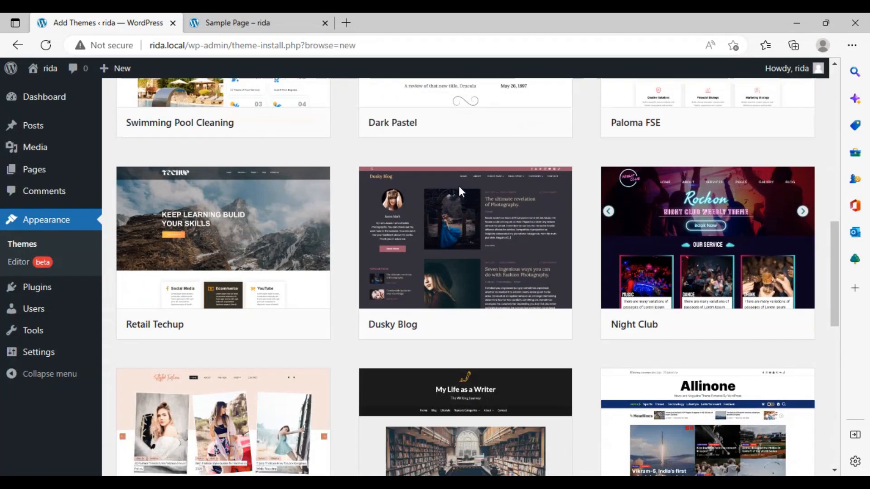
Preview the Styled Fashion theme, scroll it, and close it
left_click(222, 422)
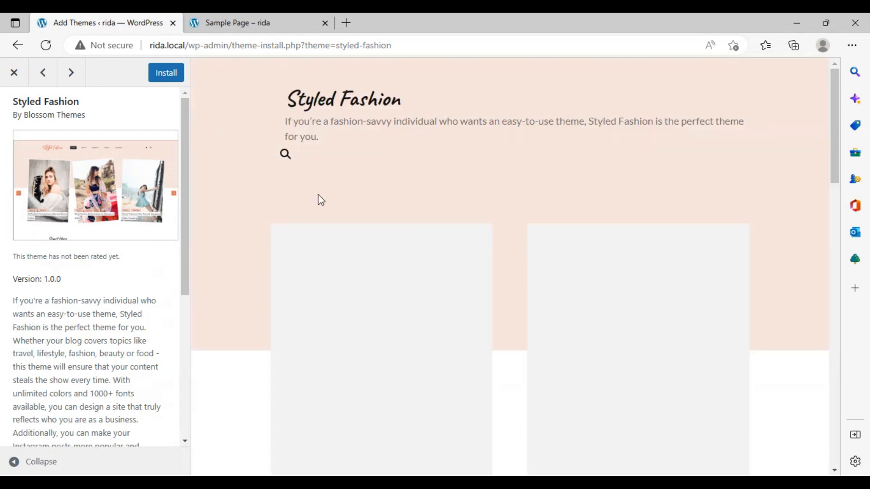
scroll("down", 3)
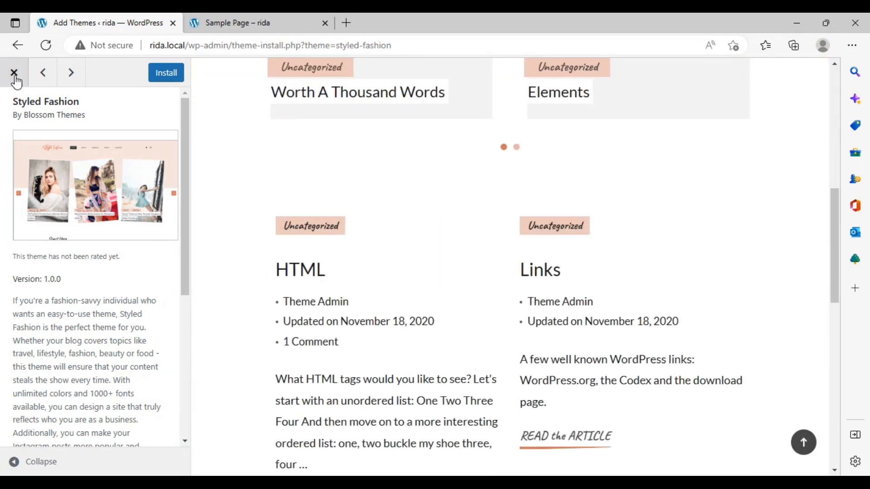
left_click(71, 72)
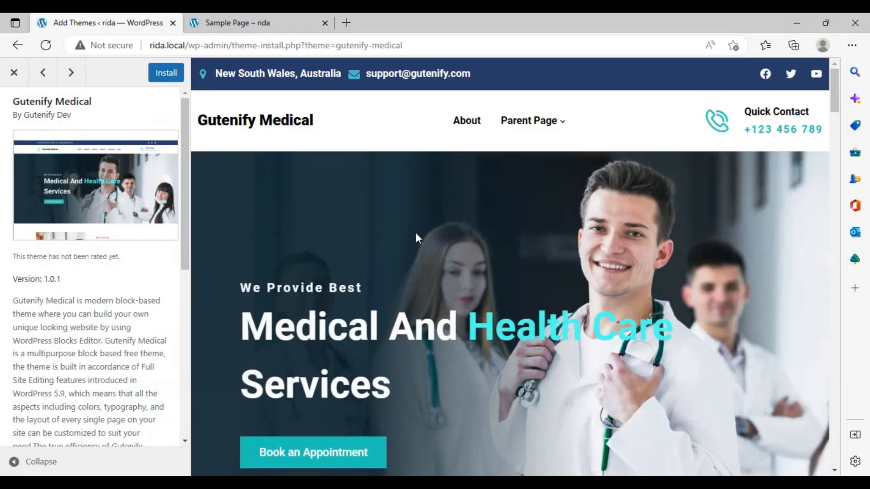
scroll("down", 3)
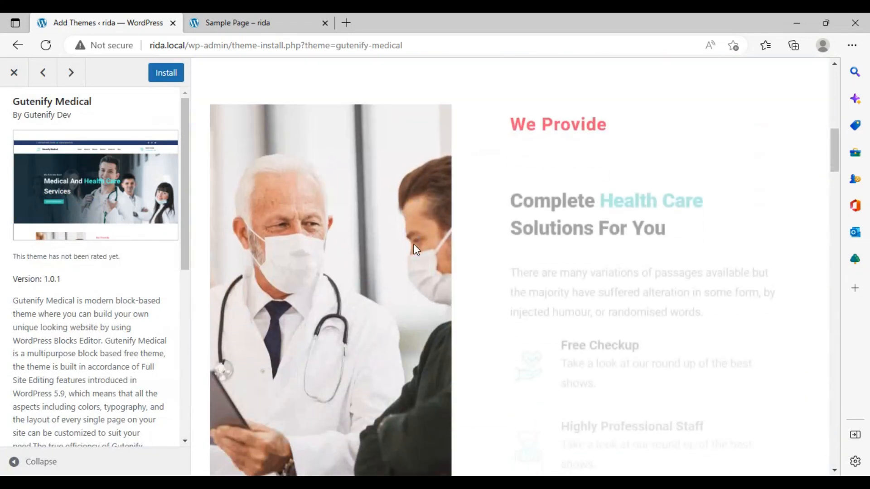
scroll("down", 3)
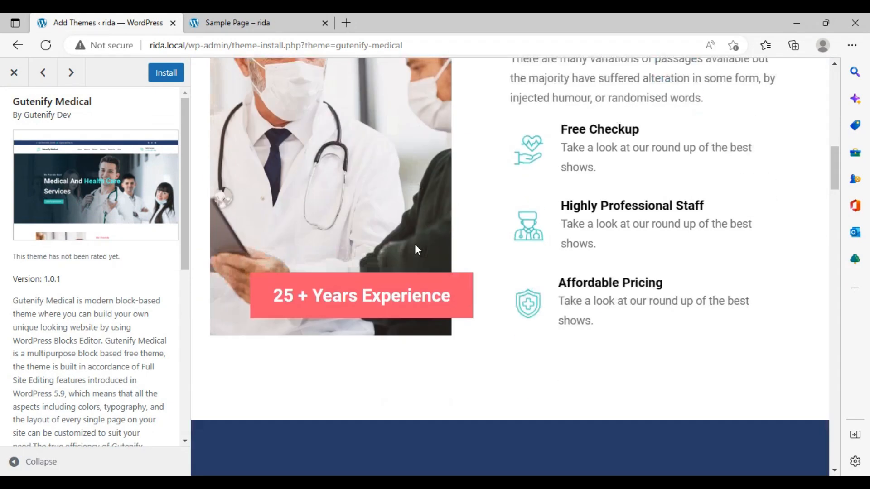
scroll("down", 3)
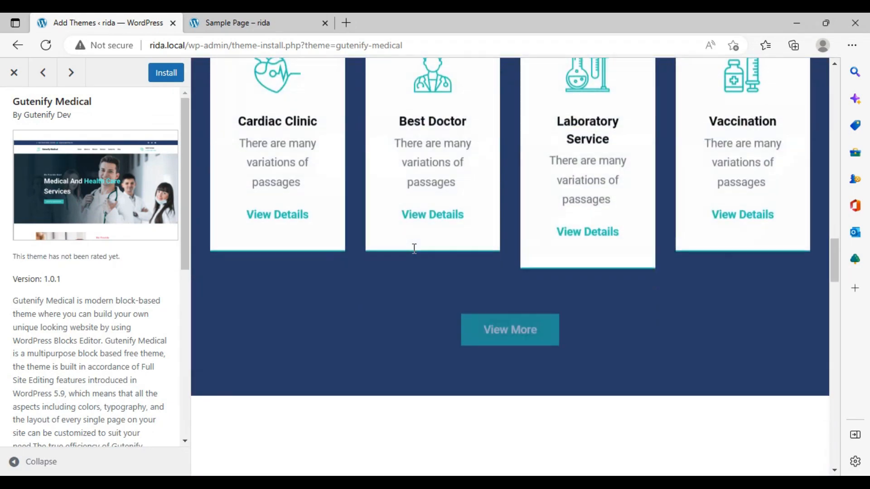
scroll("up", 3)
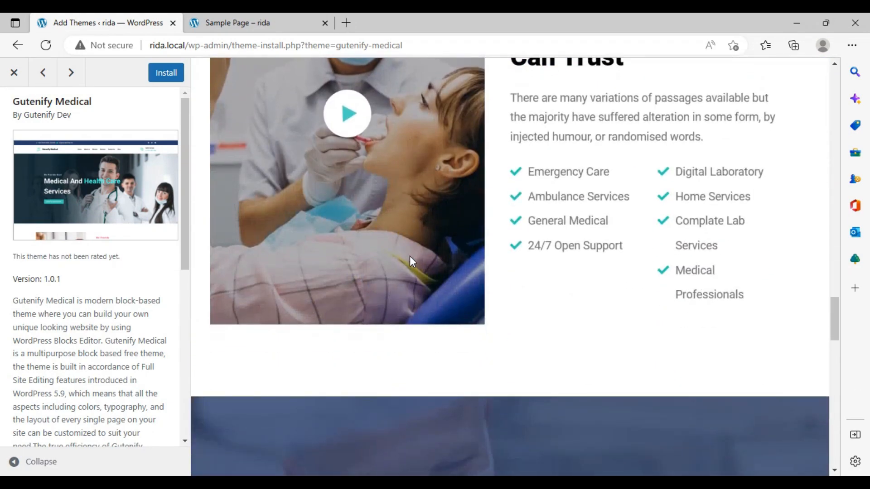
scroll("down", 3)
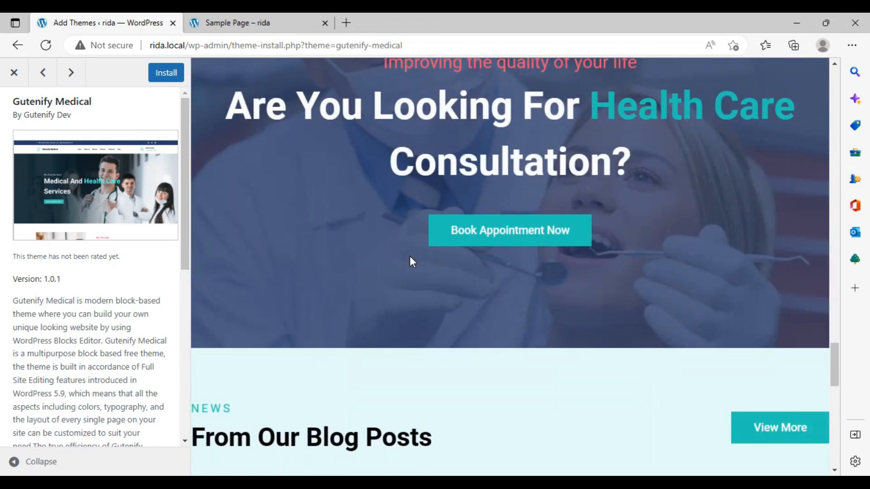
scroll("down", 3)
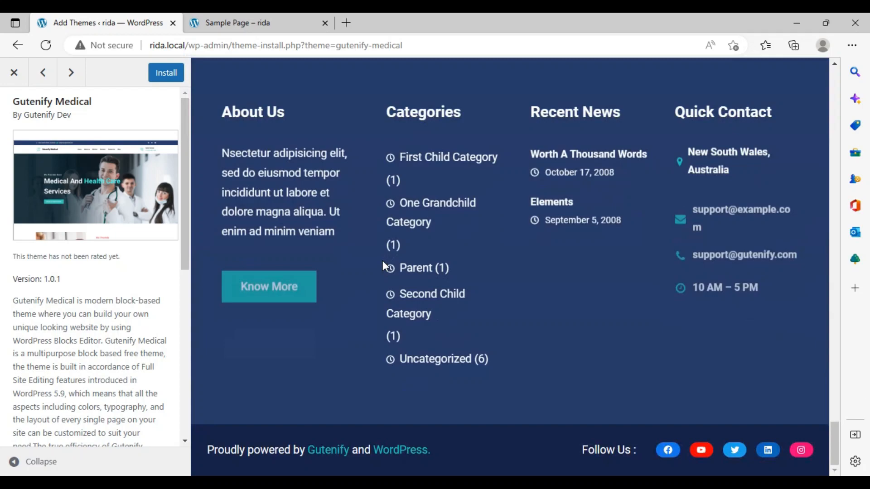
scroll("up", 3)
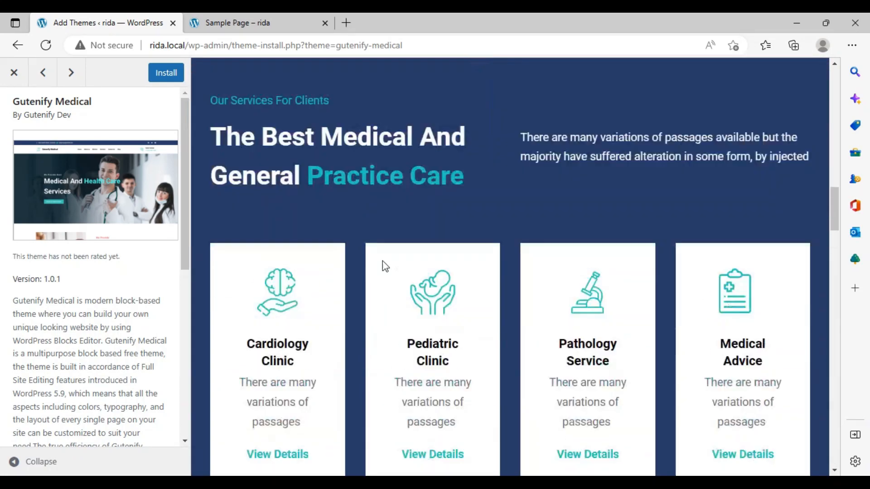
scroll("up", 3)
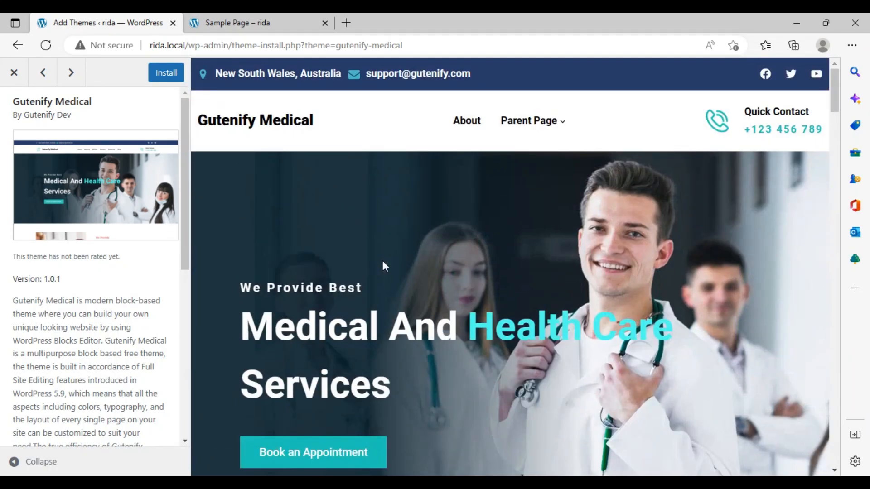
mouse_move(390, 264)
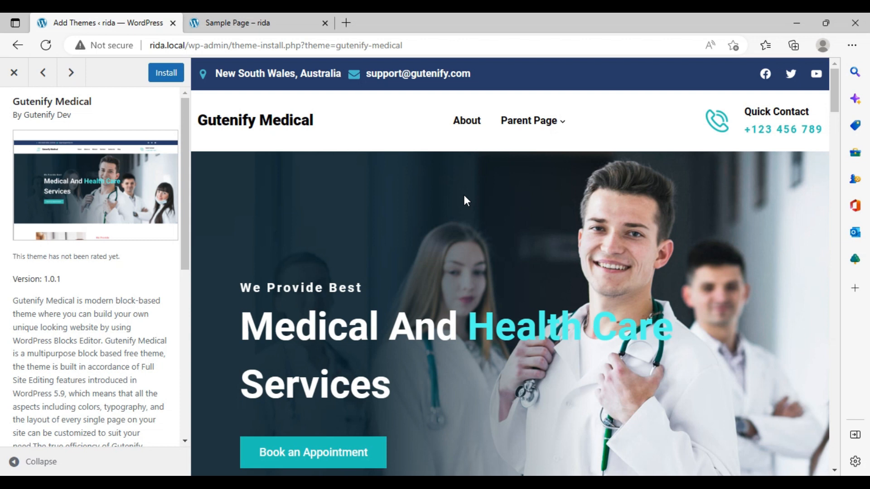
mouse_move(464, 126)
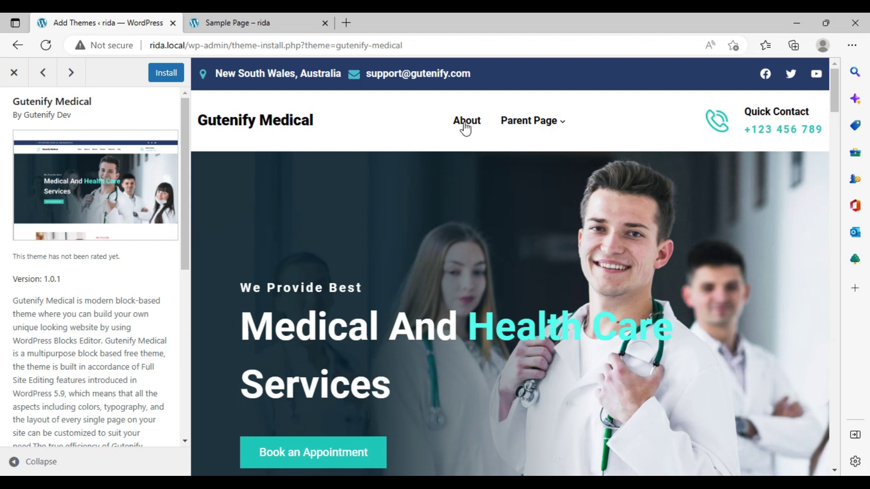
View the Gutenify Medical demo's About page, then close the preview
left_click(467, 121)
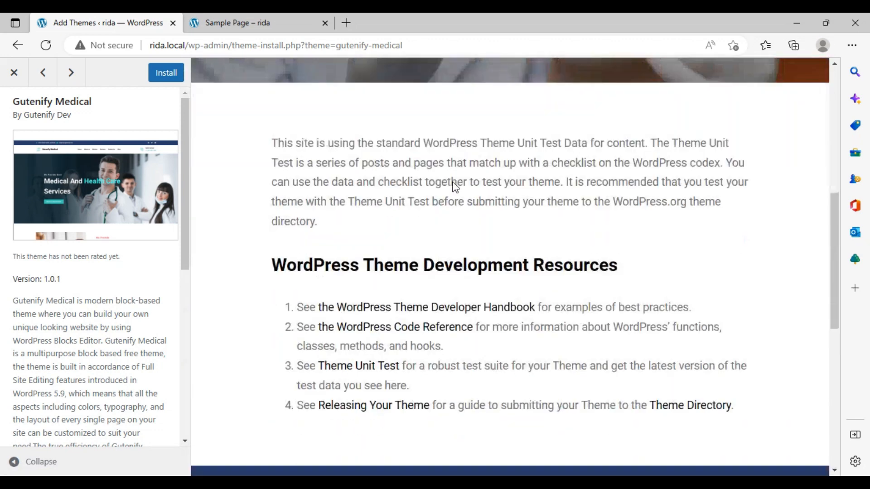
scroll("down", 3)
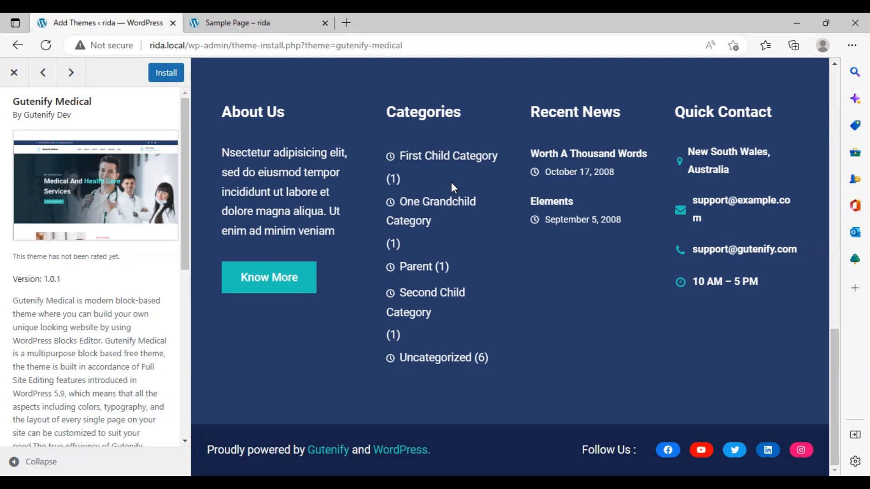
scroll("up", 3)
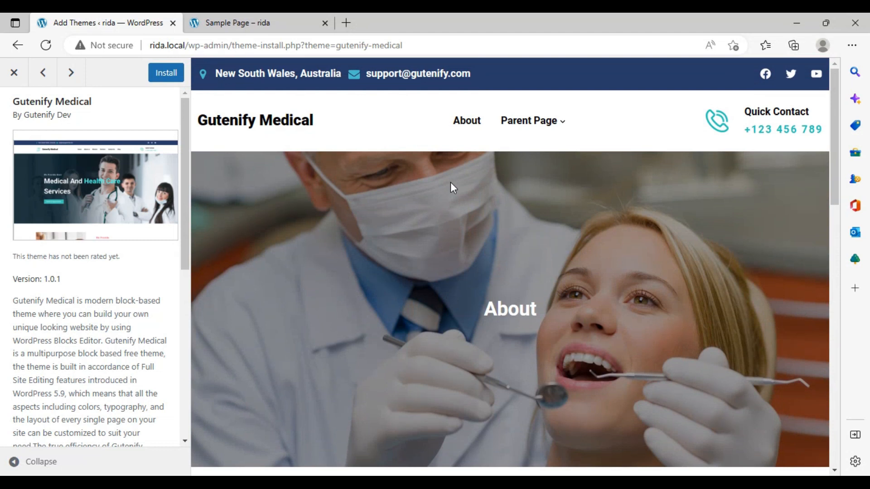
mouse_move(13, 72)
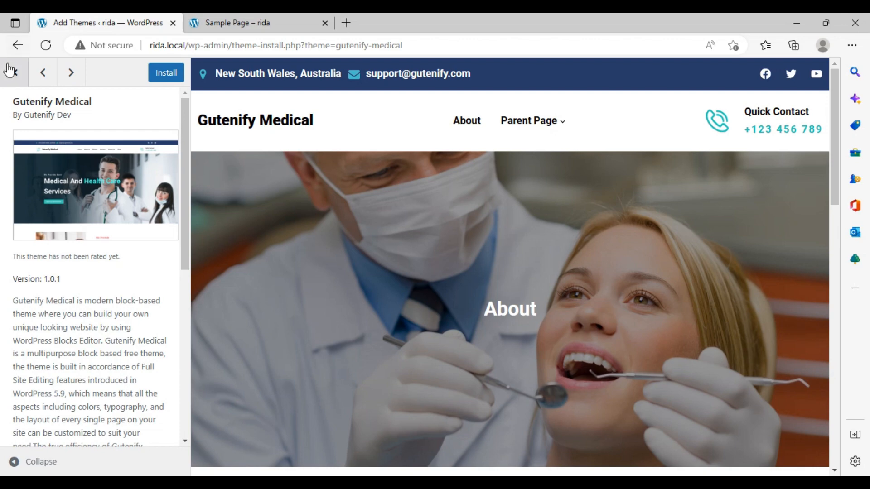
left_click(10, 72)
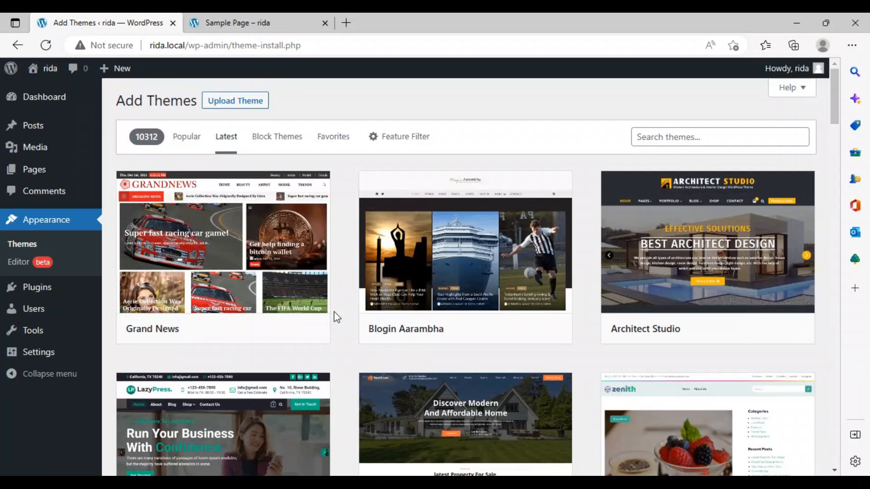
Show the Block Themes list and open the Blocland FSE preview
left_click(277, 136)
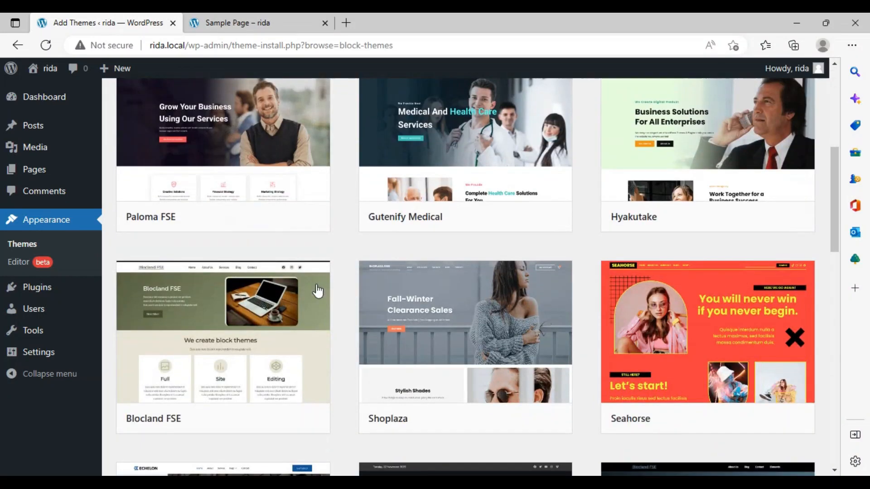
left_click(222, 331)
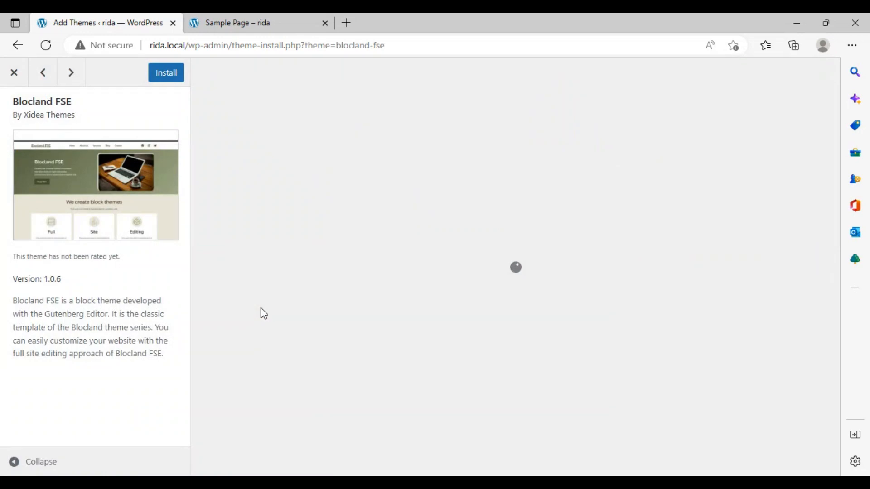
Scroll the Blocland FSE preview, then view the empty Favorites tab
scroll("down", 3)
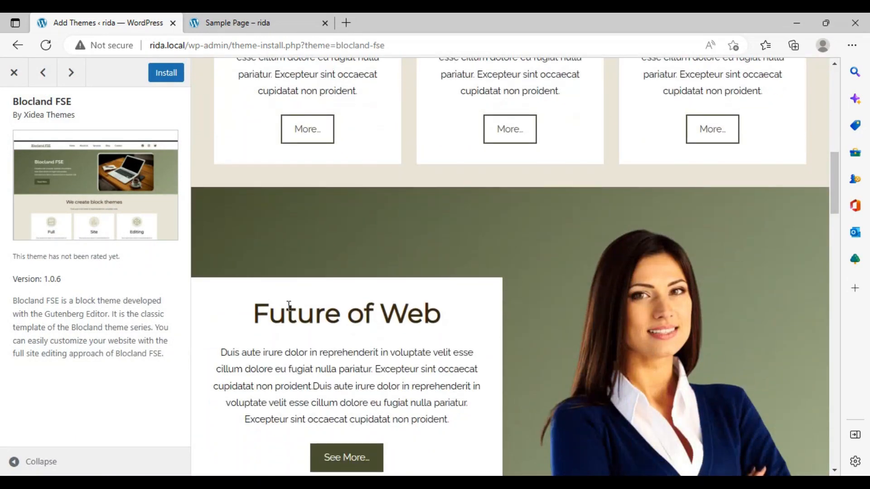
scroll("down", 3)
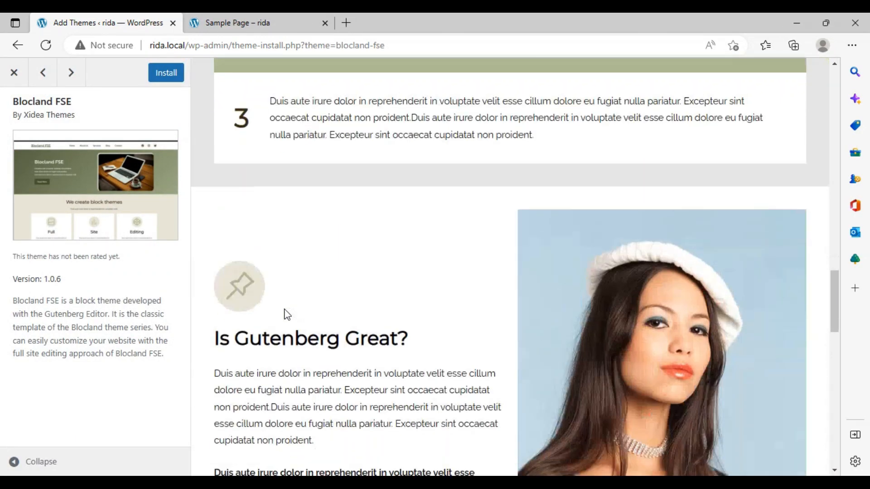
scroll("down", 3)
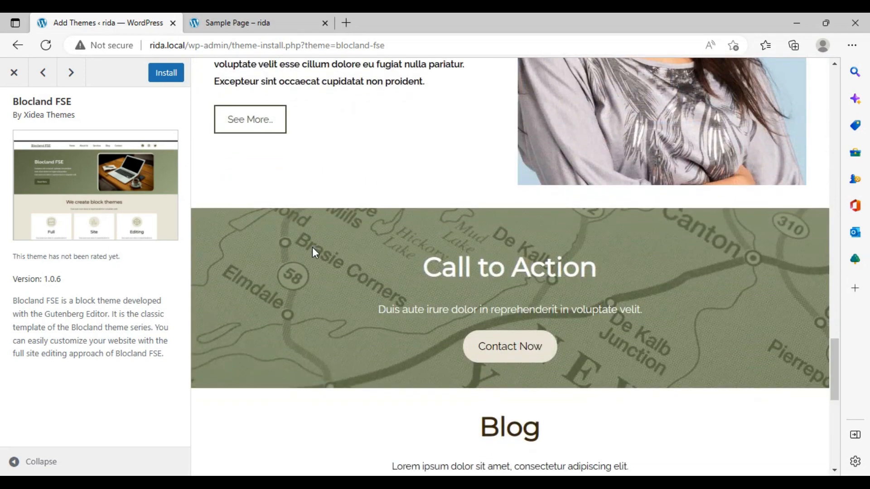
scroll("down", 3)
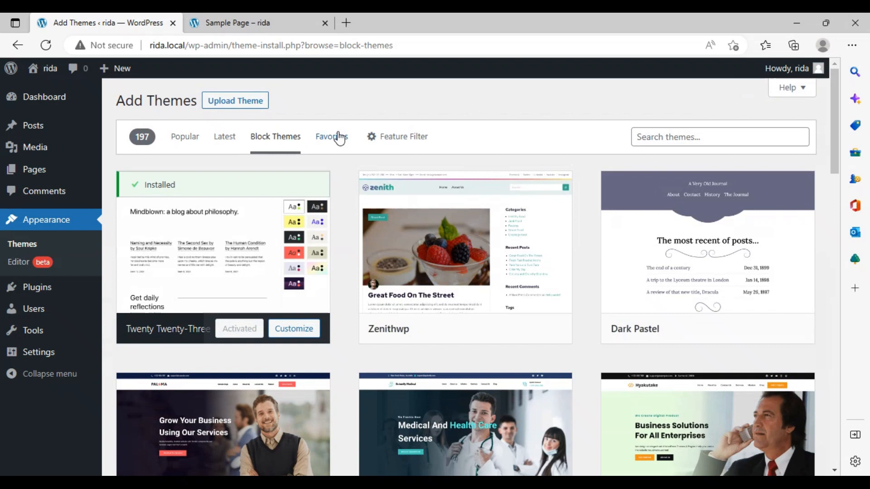
left_click(331, 137)
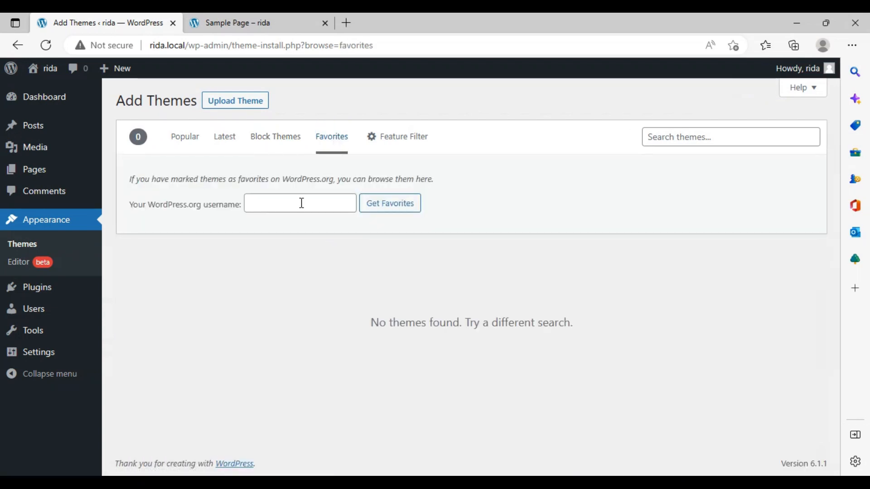
mouse_move(324, 171)
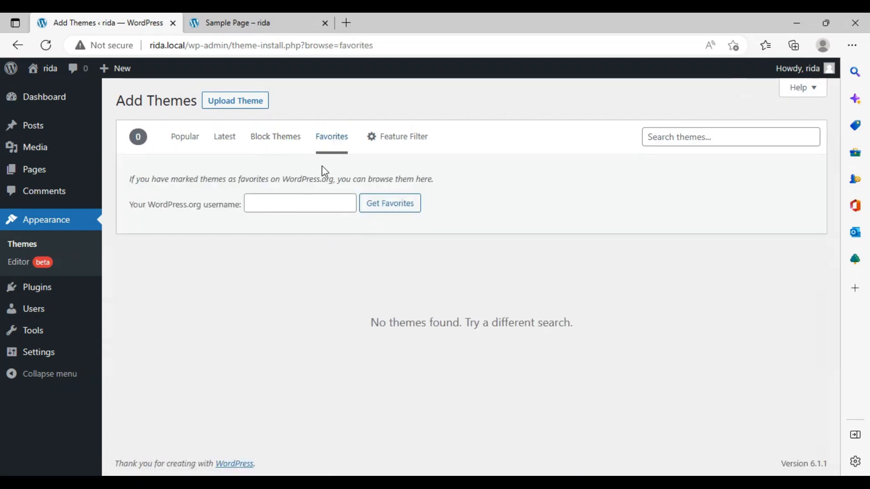
mouse_move(404, 136)
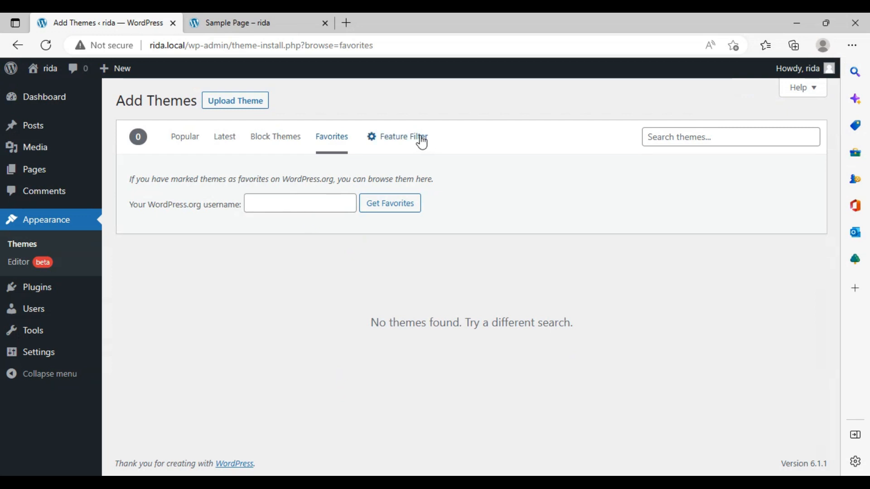
left_click(398, 137)
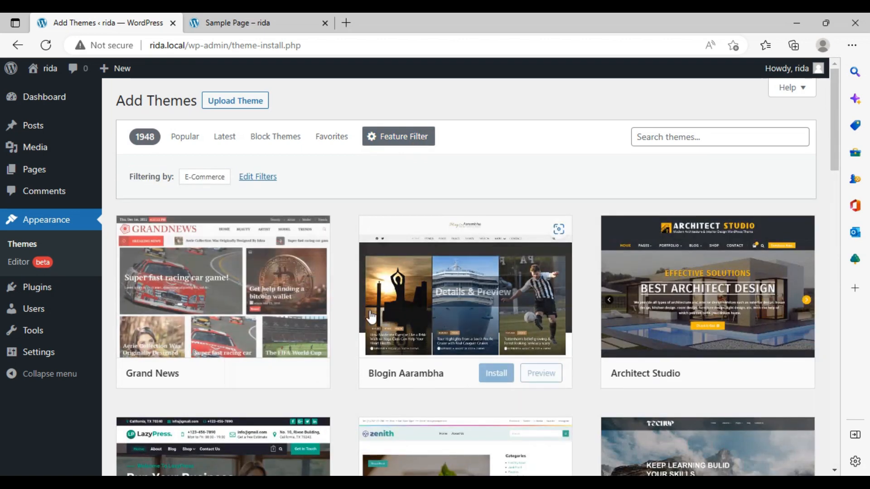
Scroll the E-Commerce results past Storefront Ecommerce Shop to Shopient and Grow Shop
scroll("down", 3)
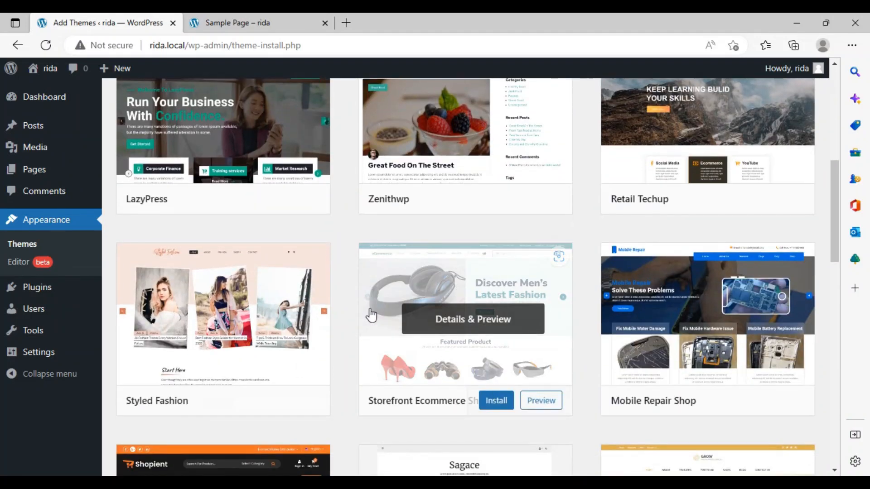
scroll("down", 3)
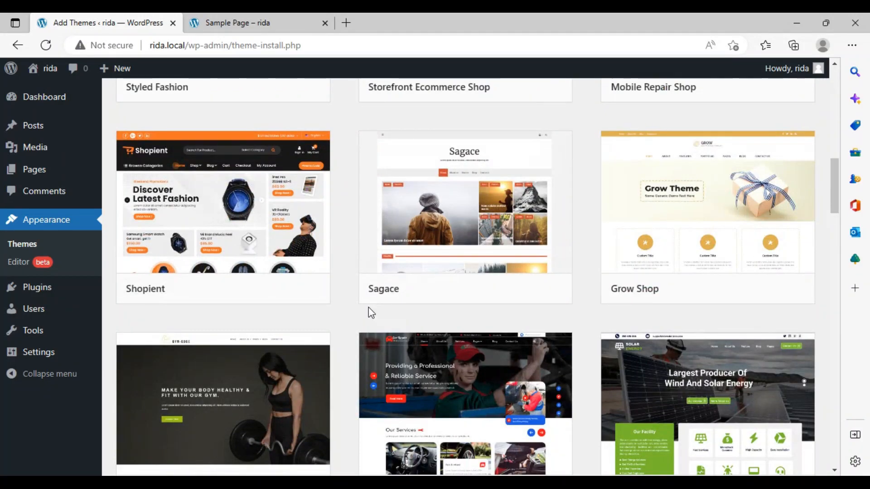